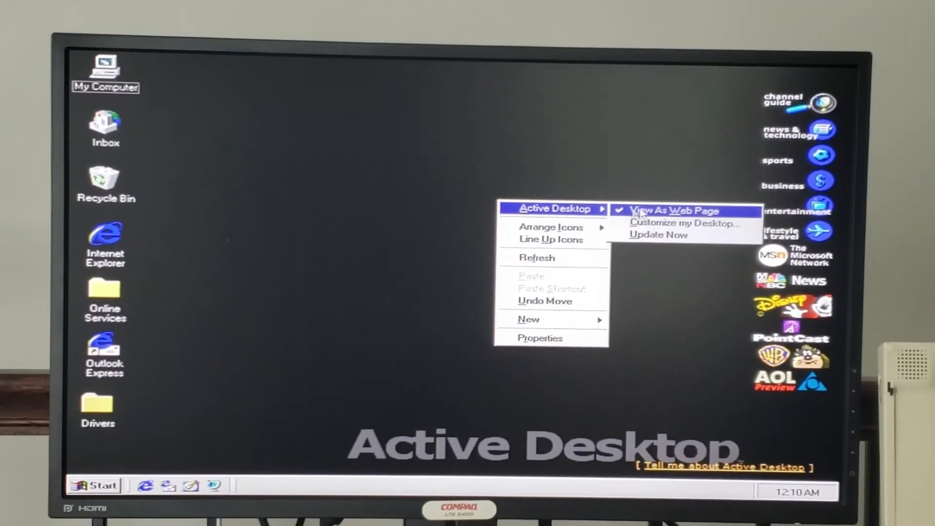
Switch off Active Desktop's View As Web Page so the plain teal desktop shows.
left_click(674, 210)
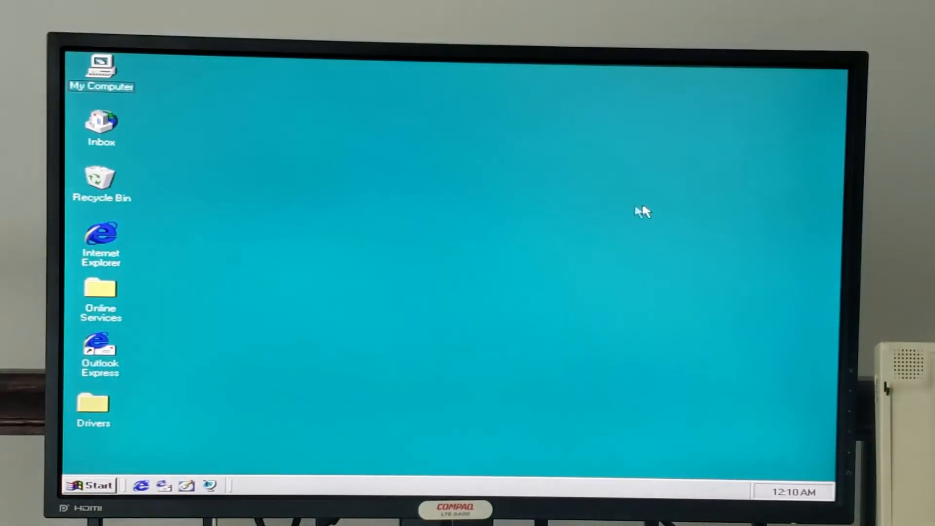
mouse_move(486, 203)
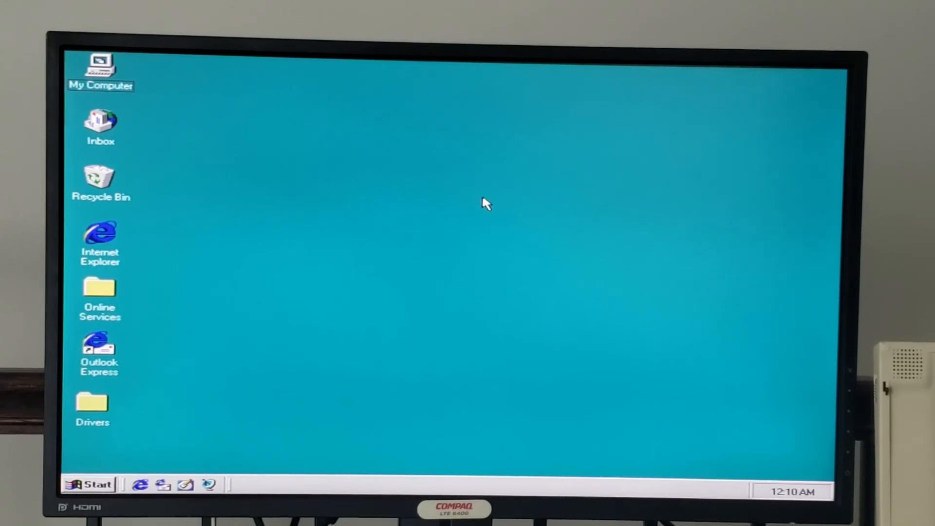
mouse_move(310, 191)
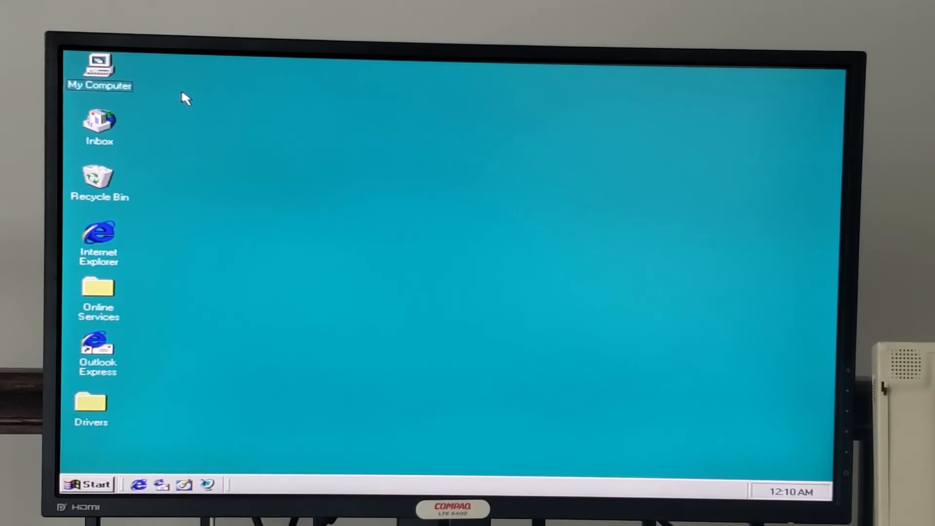
mouse_move(137, 87)
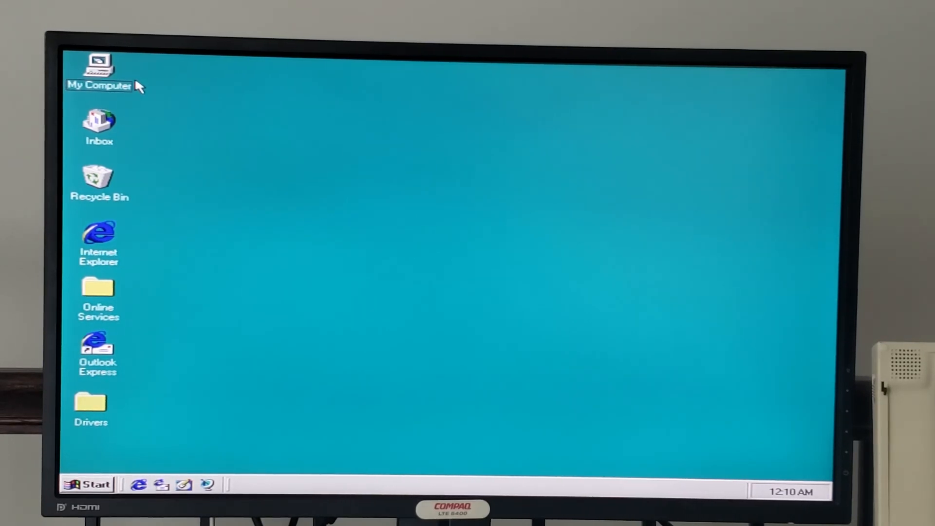
Reach the Device Manager list of installed hardware via My Computer's Properties.
right_click(99, 68)
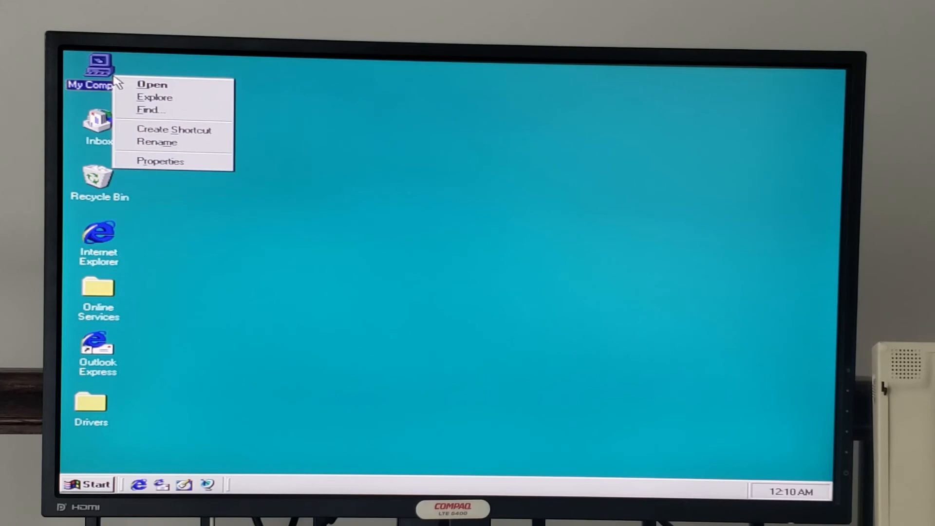
mouse_move(159, 161)
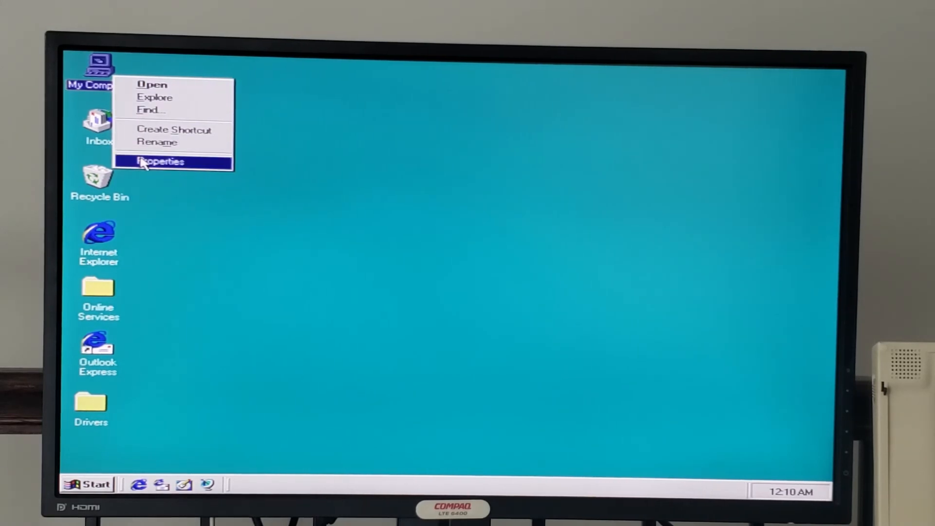
left_click(161, 162)
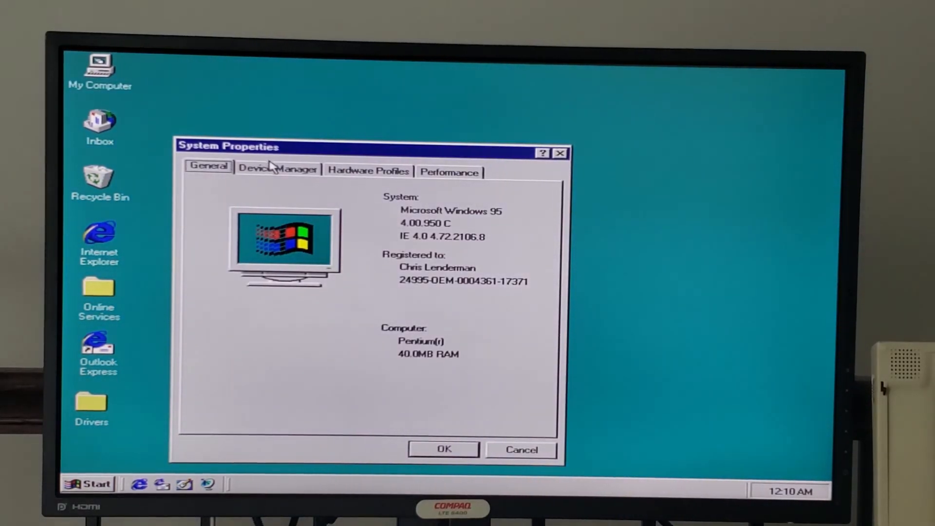
left_click(277, 169)
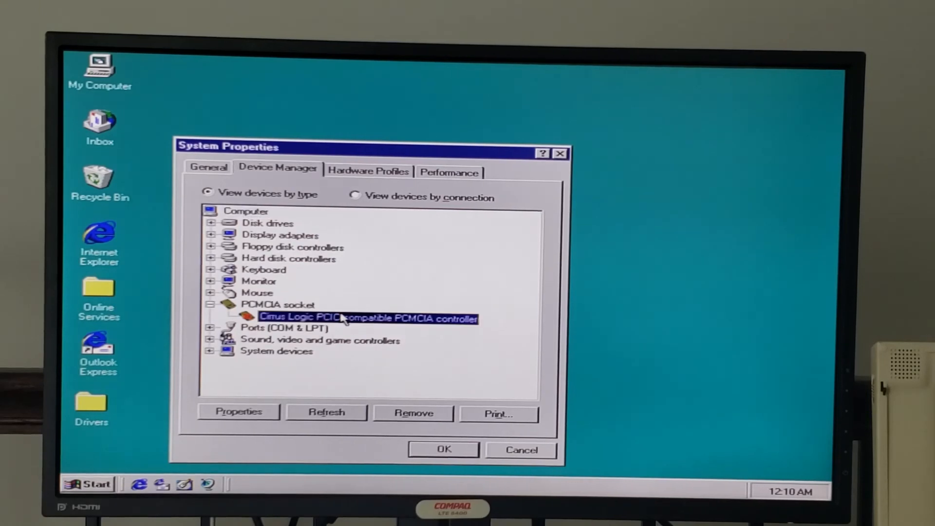
Re-enable the Cirrus Logic PCMCIA controller by clearing 'Disable in this hardware profile'.
left_click(238, 413)
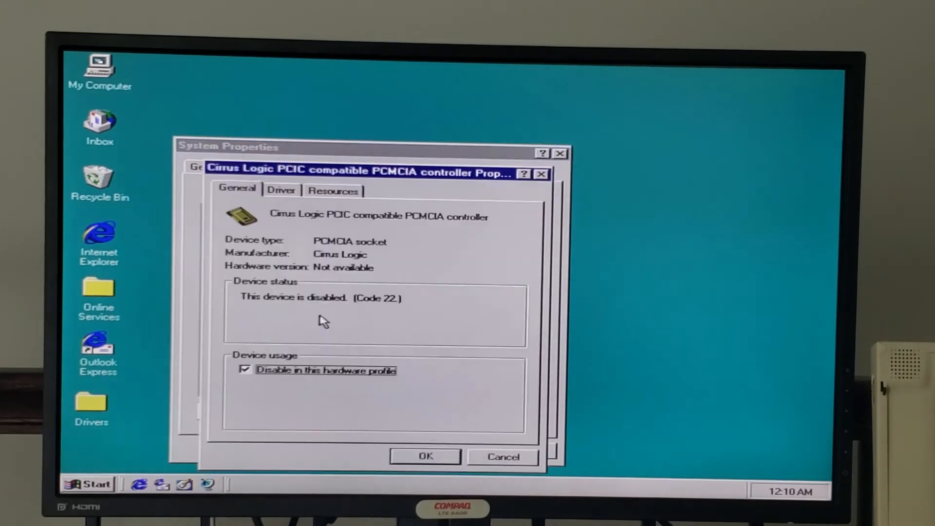
left_click(244, 370)
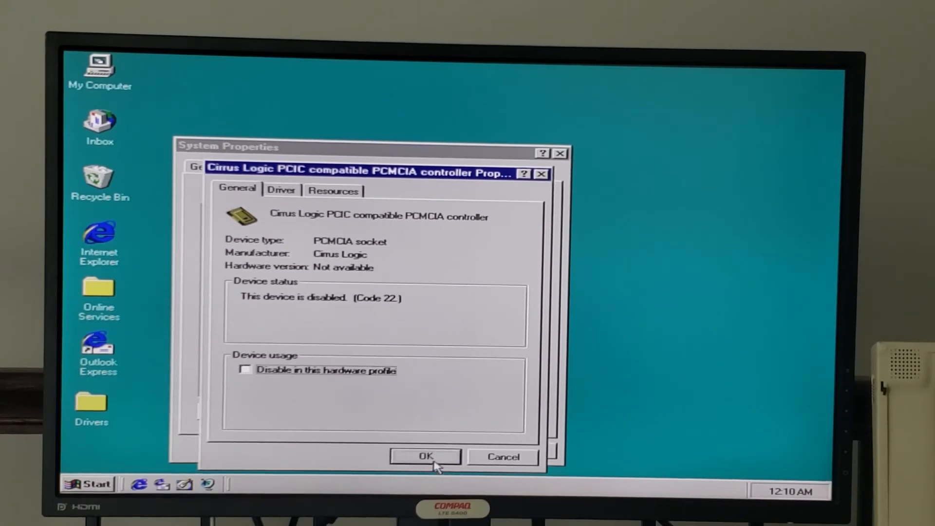
left_click(425, 456)
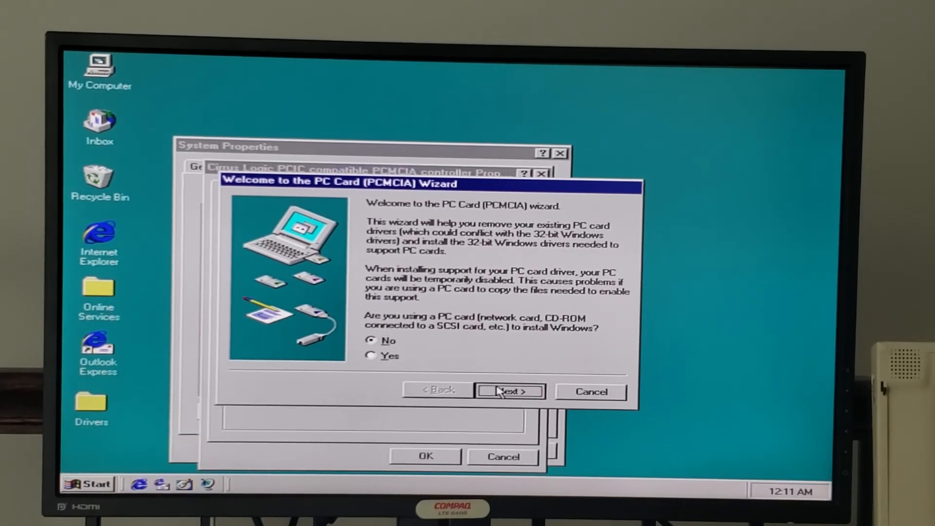
Finish the PC Card wizard and agree to shut down the computer now.
left_click(508, 391)
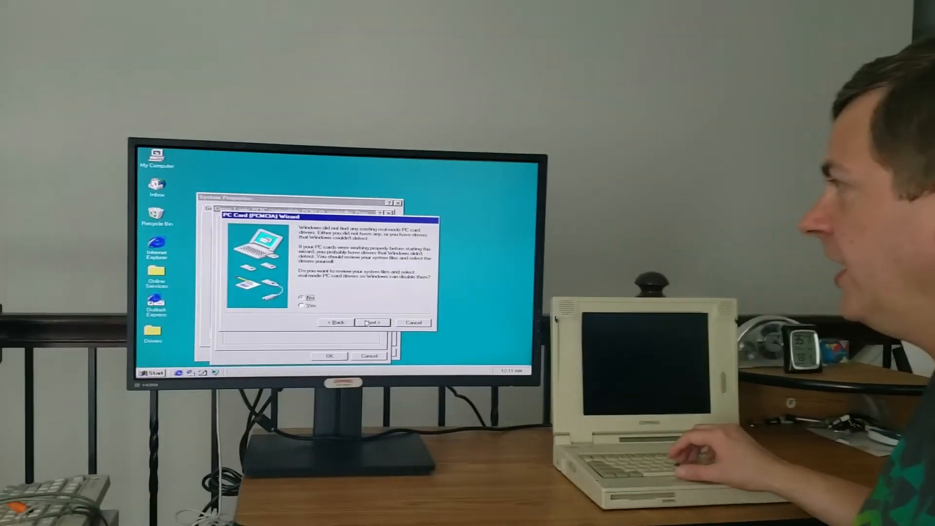
left_click(370, 323)
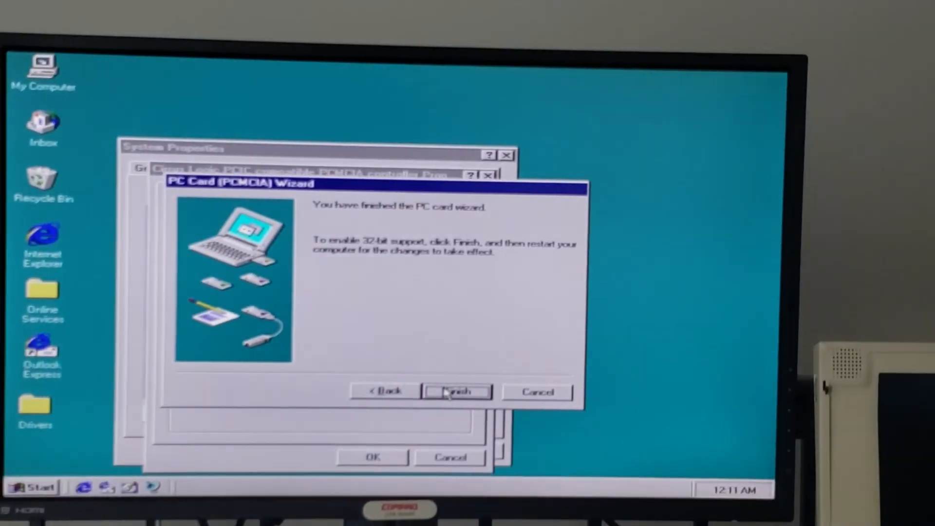
left_click(456, 392)
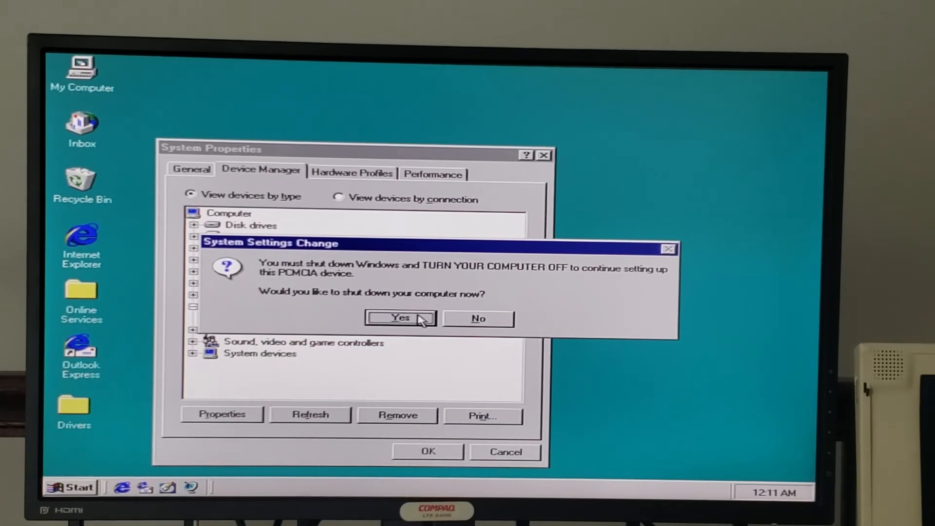
left_click(400, 317)
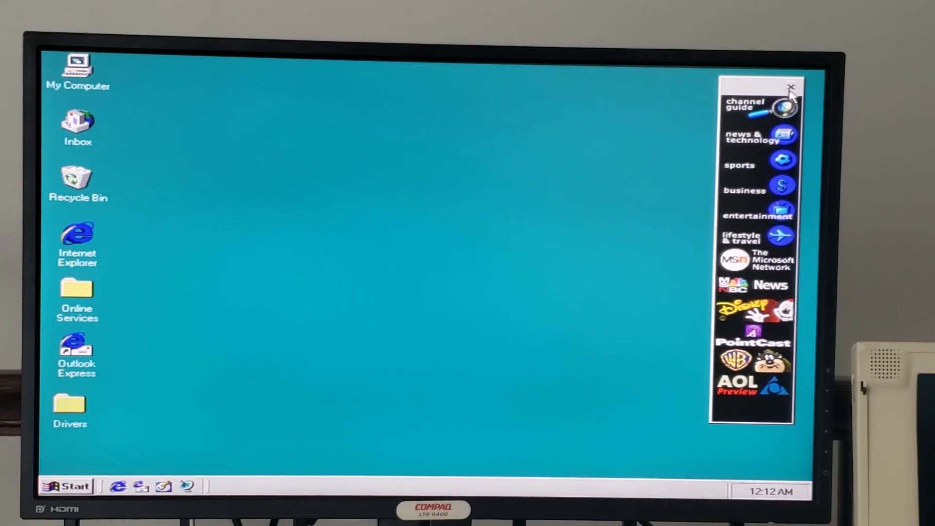
Close the Channel Bar and keep it from returning after restart.
left_click(792, 88)
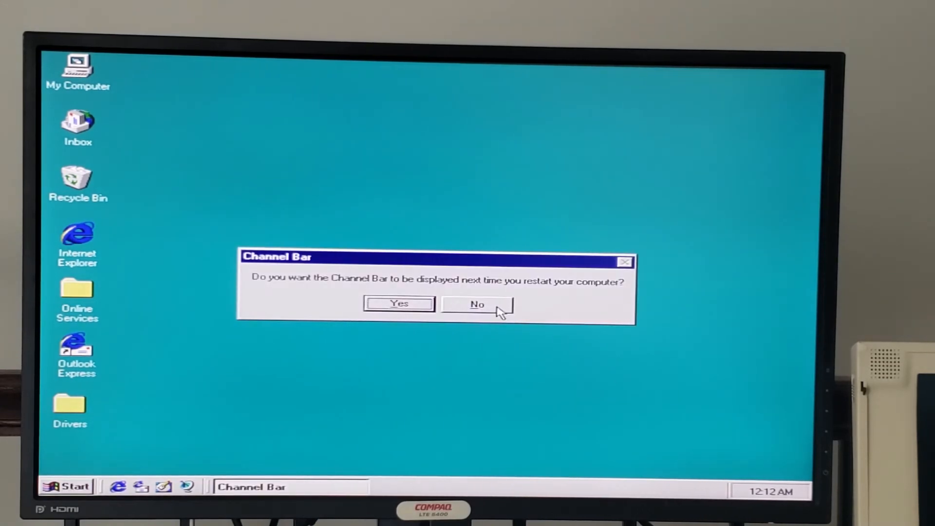
left_click(478, 304)
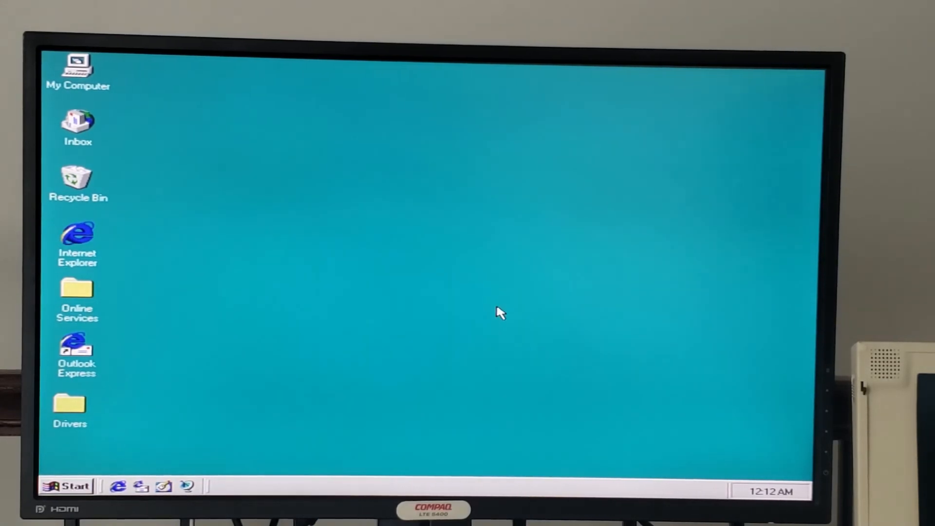
mouse_move(68, 406)
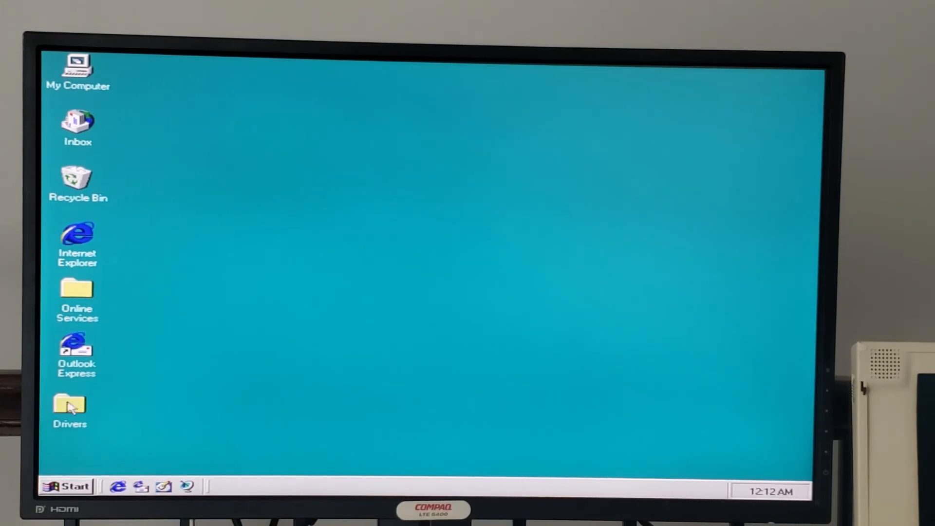
Launch the 350-Windows-95-Bundle-2.1 self-extractor from the Drivers folder.
double_click(70, 405)
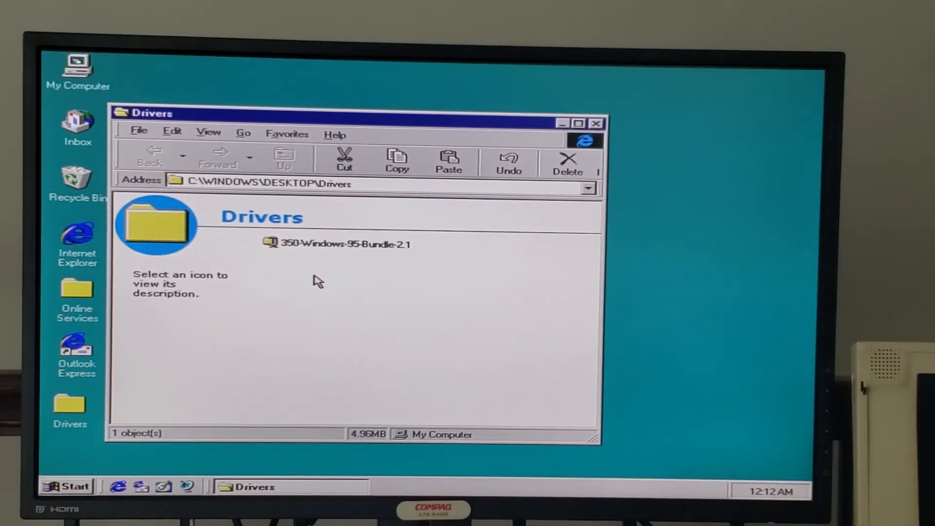
mouse_move(320, 251)
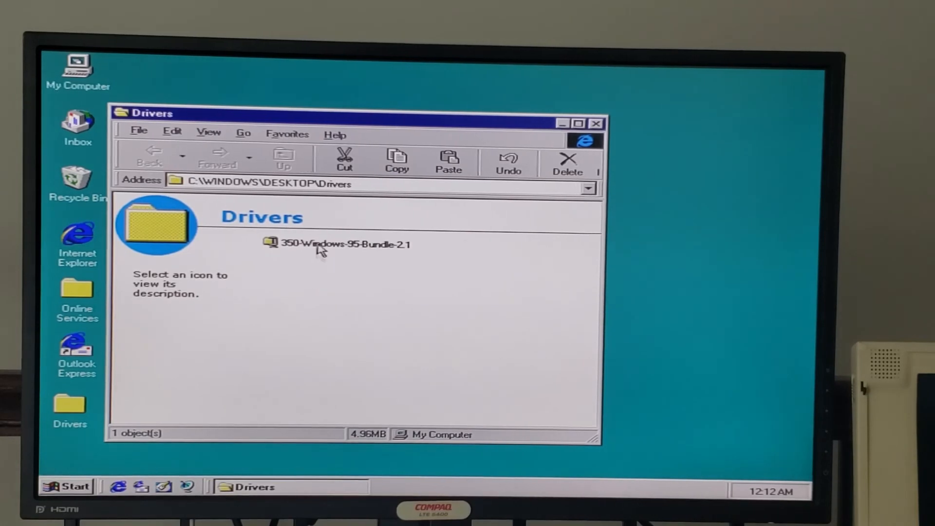
double_click(340, 243)
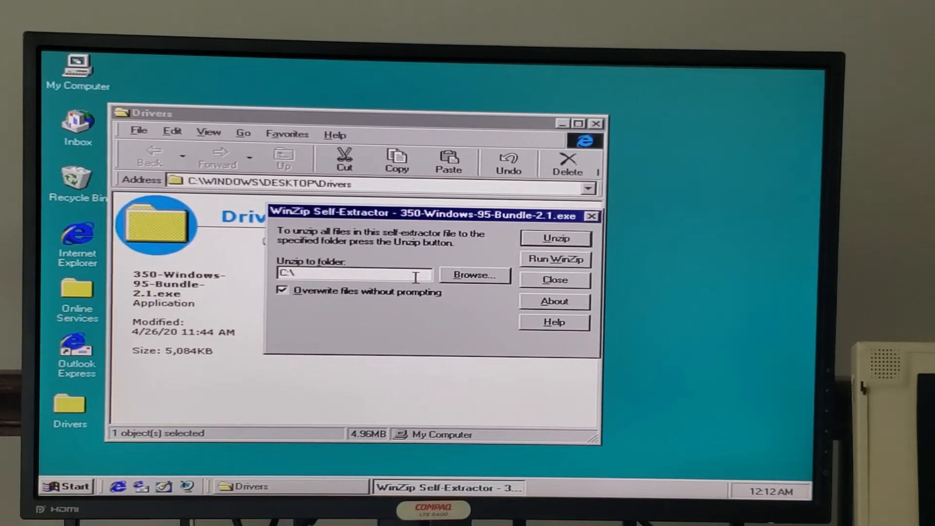
Unzip the driver bundle into C:\cisco and close the self-extractor.
left_click(554, 238)
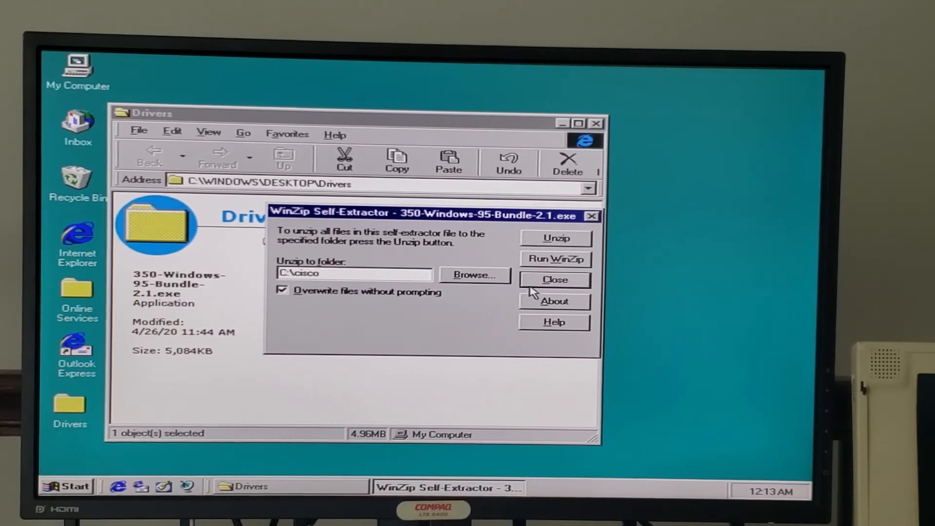
left_click(554, 280)
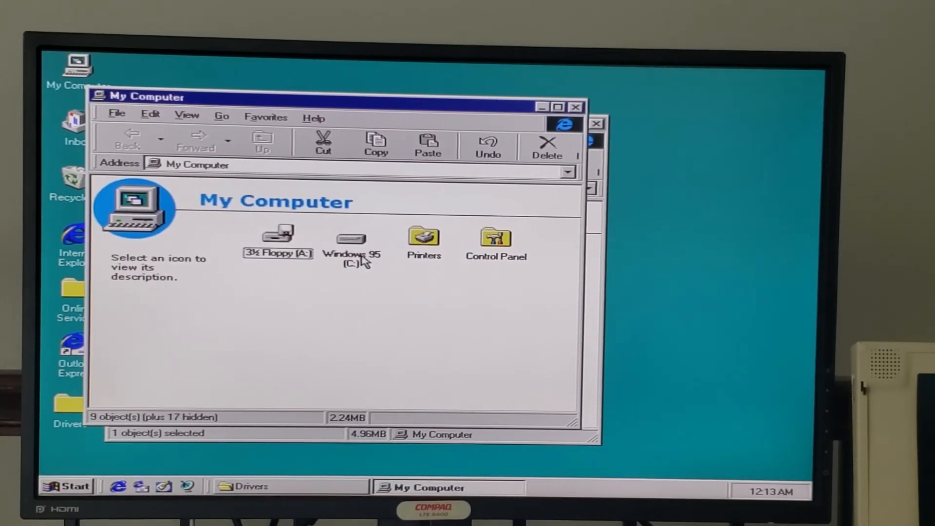
Browse to C:\cisco and show the bundle folder's contents as a list.
double_click(351, 238)
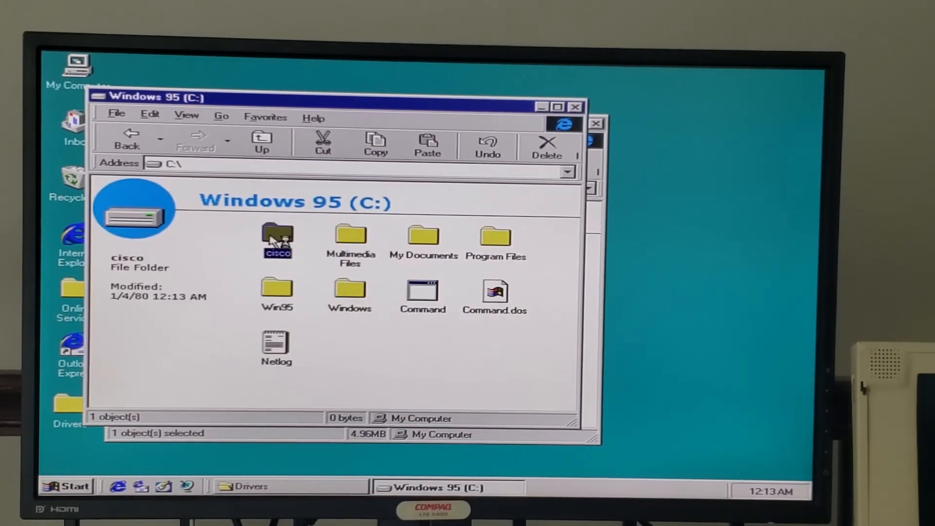
double_click(277, 237)
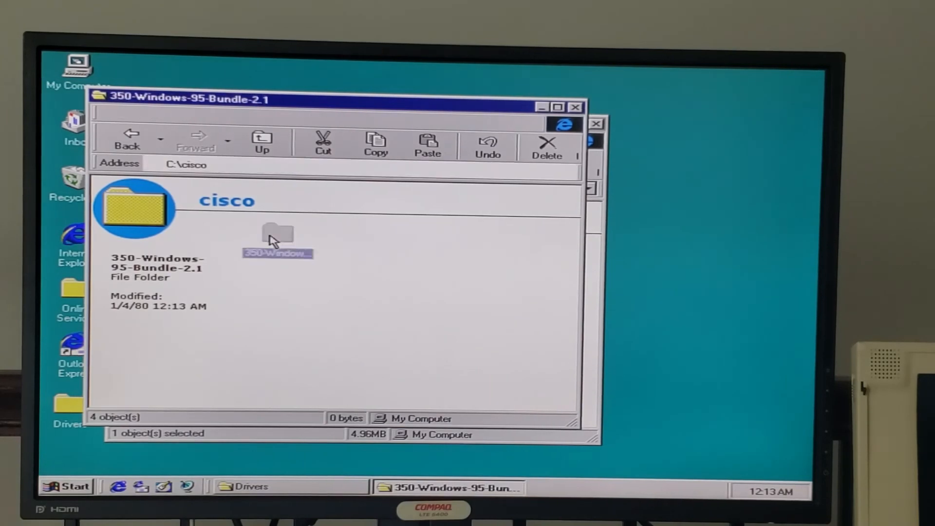
left_click(190, 117)
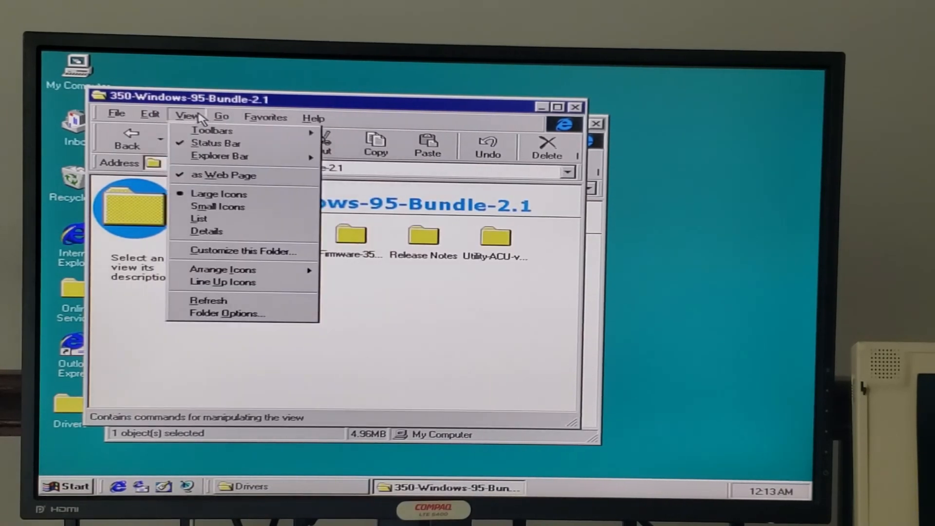
left_click(199, 218)
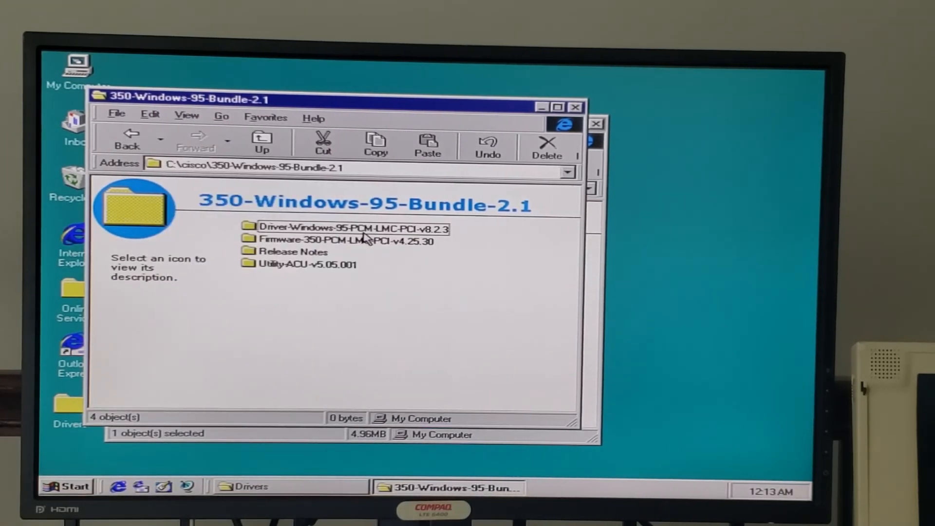
Look over the firmware and Release Notes folders, then enter Utility-ACU-v5.05.001.
left_click(343, 240)
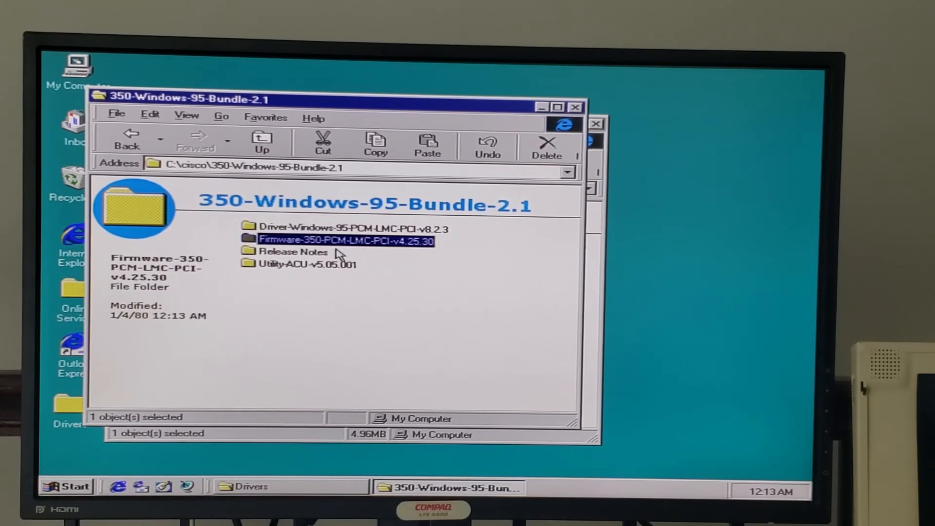
left_click(293, 252)
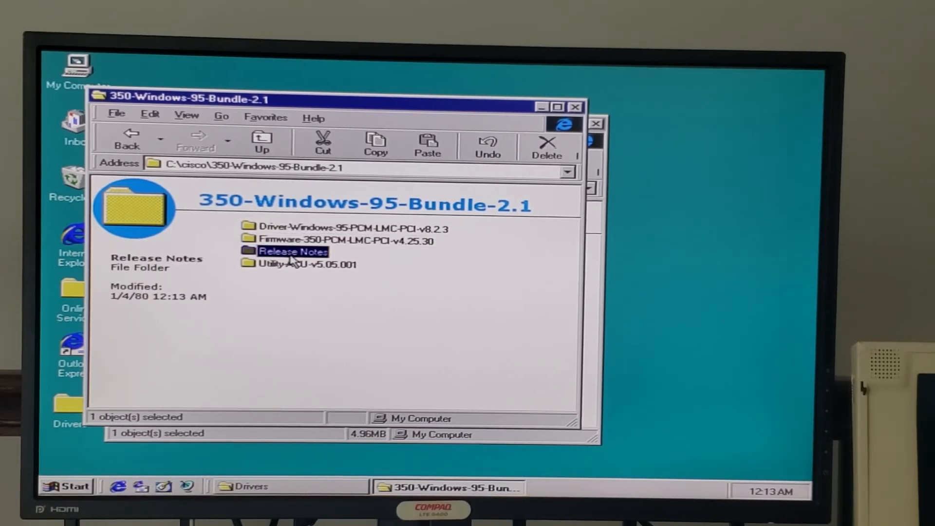
left_click(307, 264)
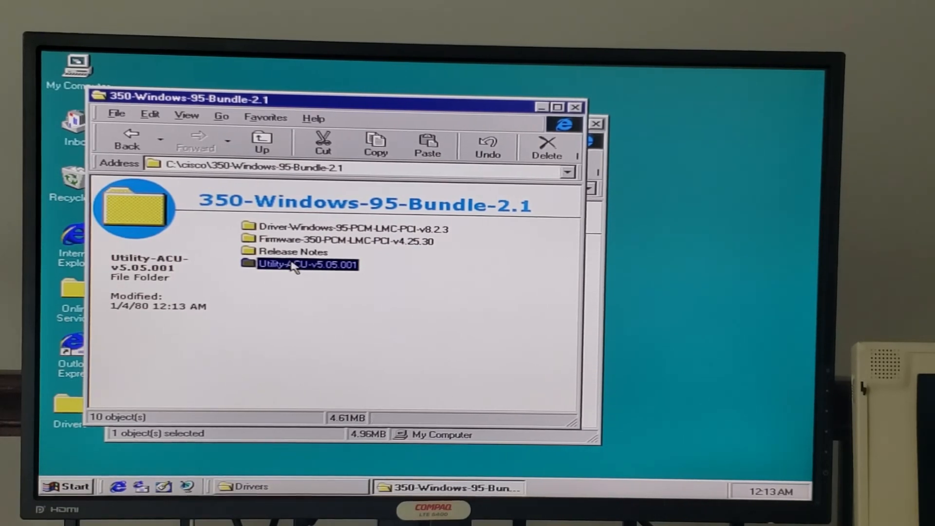
double_click(307, 265)
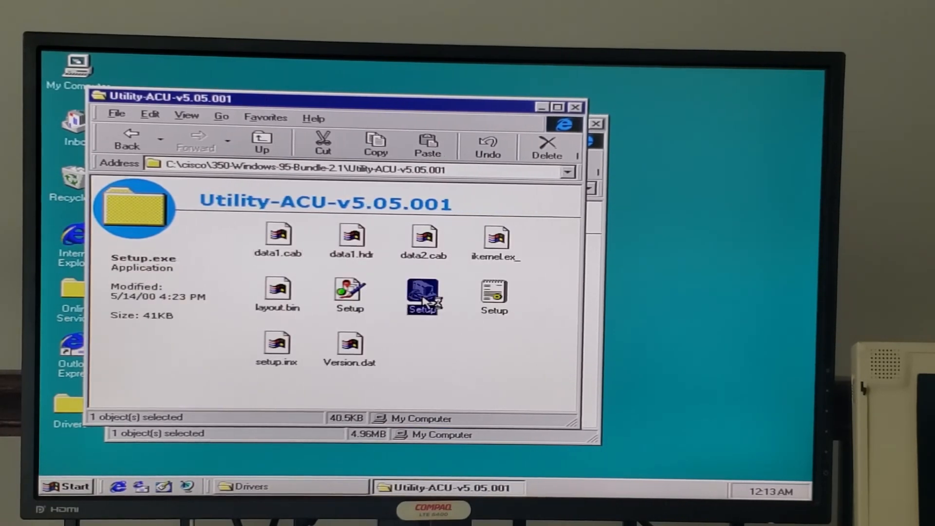
Start the ACU installer with LEAP support off and a desktop ACU icon on.
double_click(421, 297)
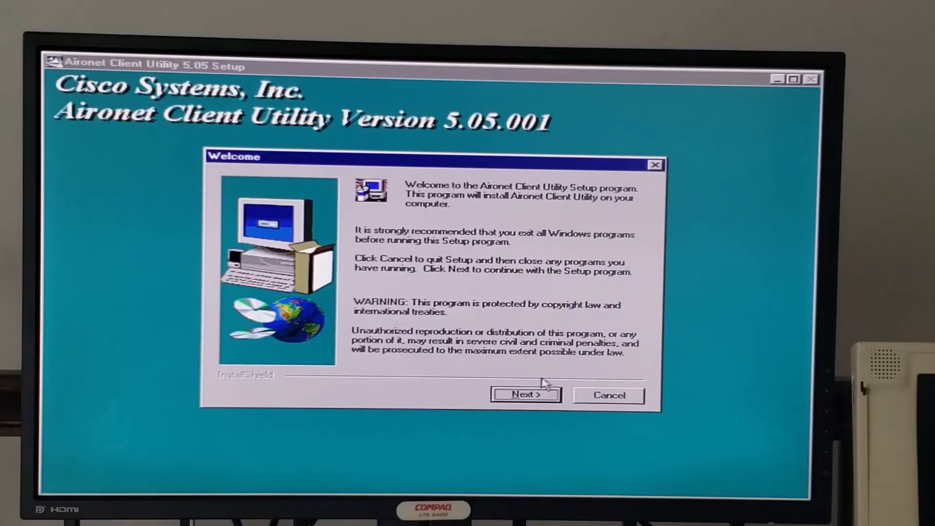
left_click(525, 395)
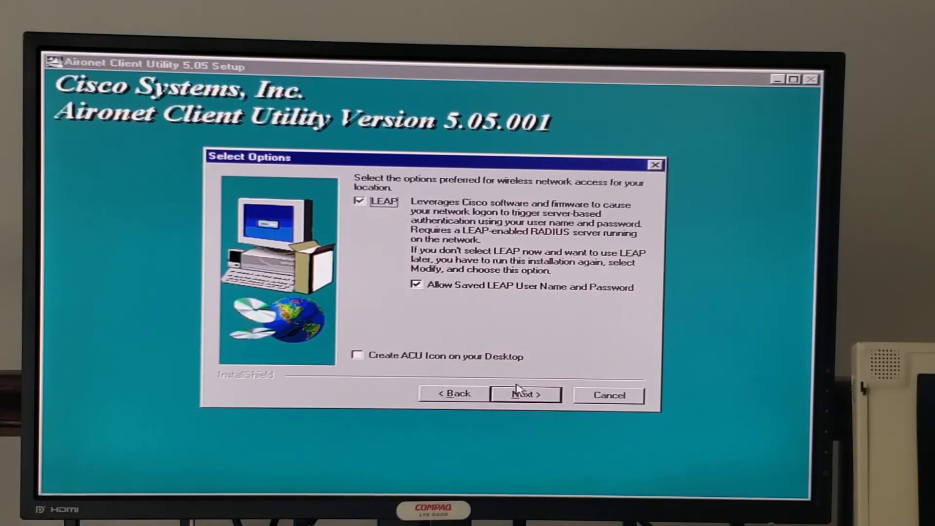
left_click(360, 200)
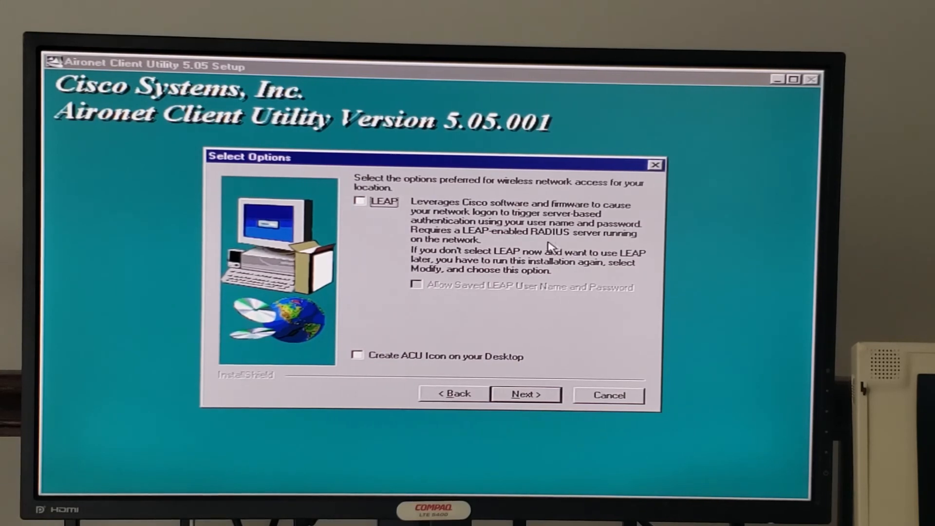
mouse_move(465, 343)
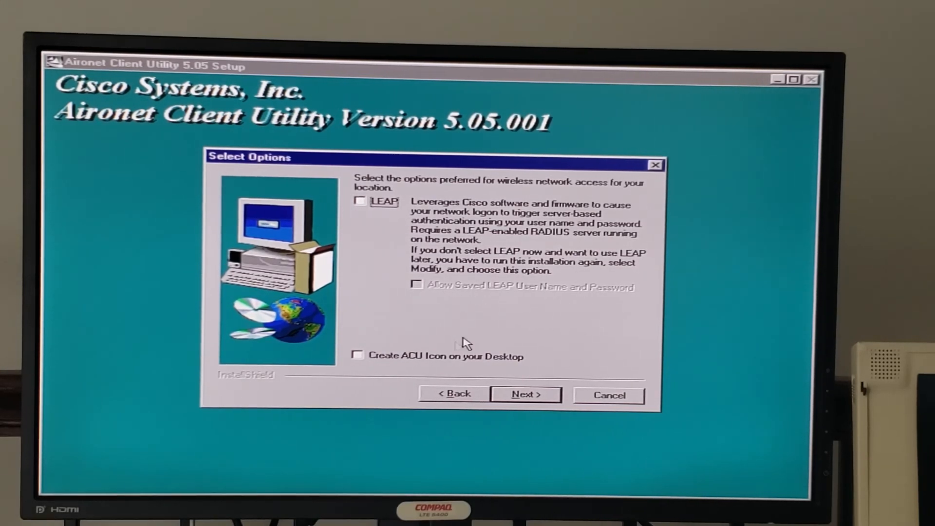
mouse_move(351, 351)
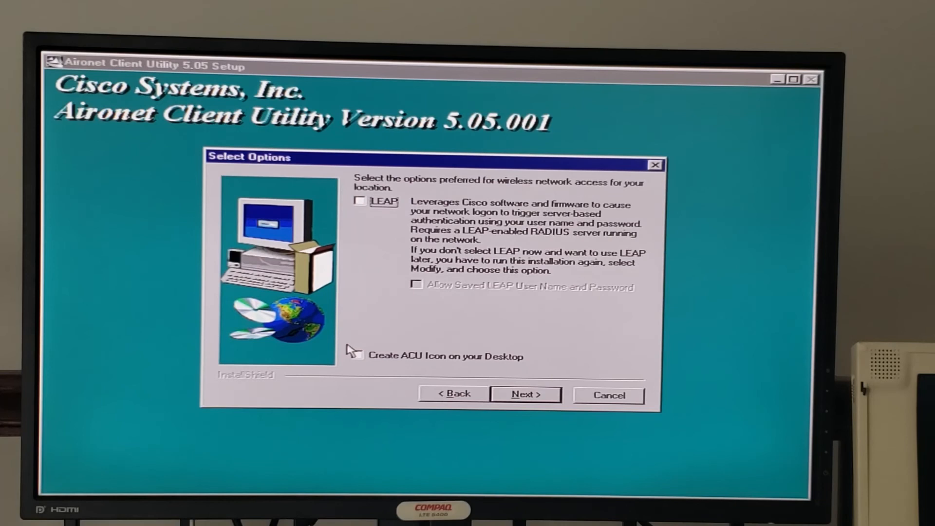
left_click(358, 356)
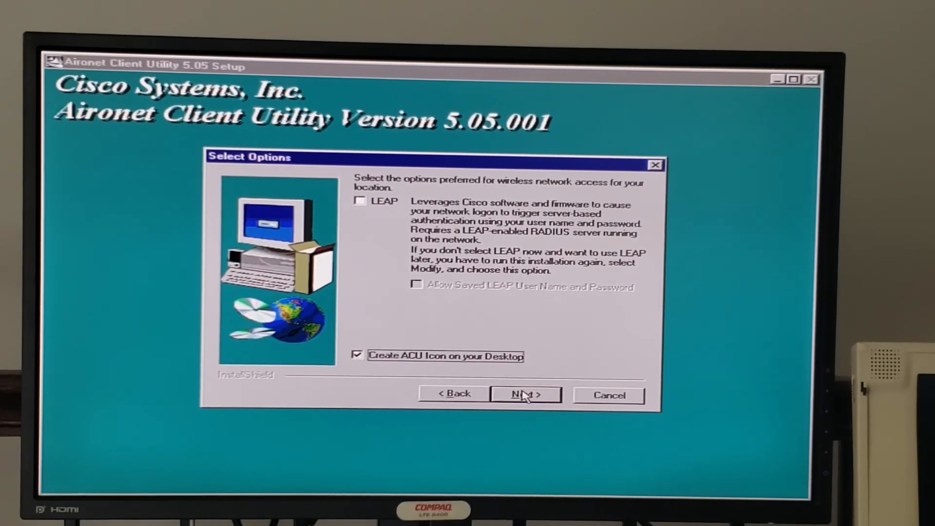
Accept the default install location and Cisco Systems program folder, completing the installation.
left_click(525, 395)
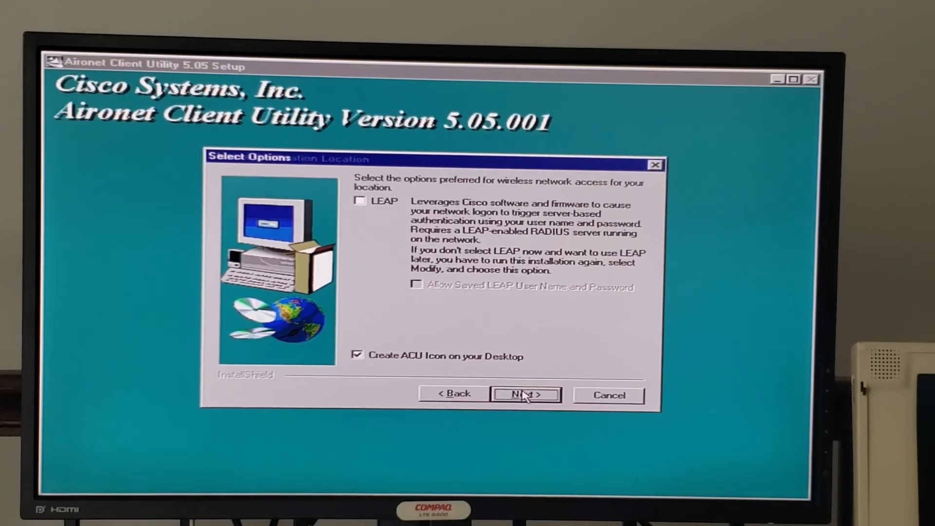
left_click(525, 394)
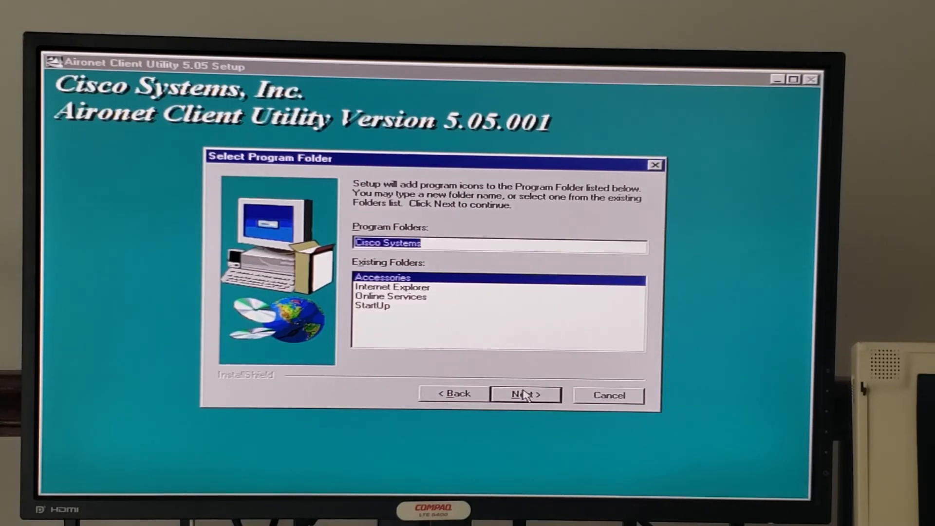
left_click(524, 395)
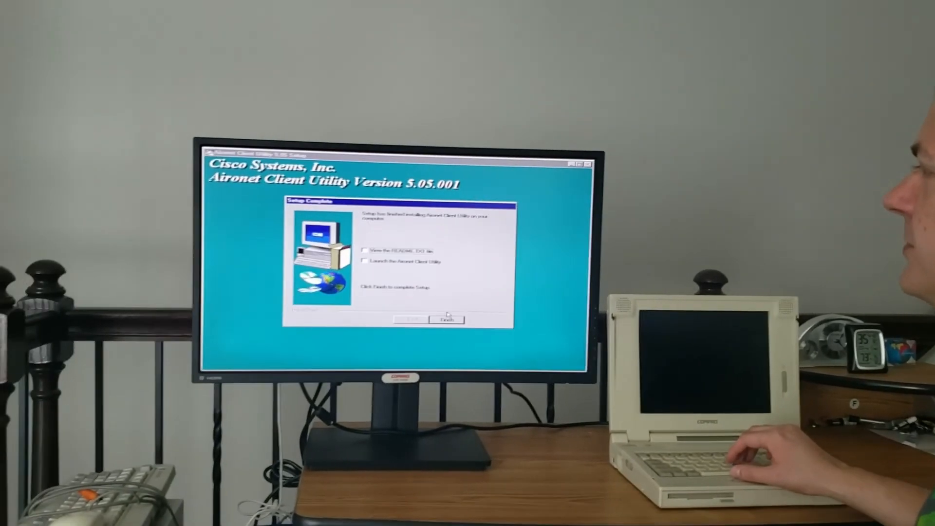
left_click(446, 320)
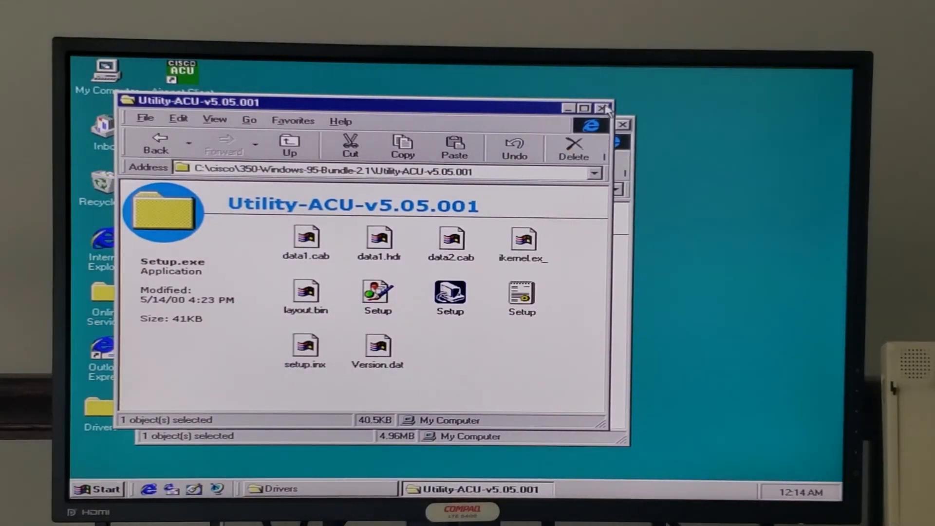
Close the open folders and select the Driver-Windows-95-PCM-LMC-PCI-v8.2.3 folder inside the bundle.
left_click(604, 107)
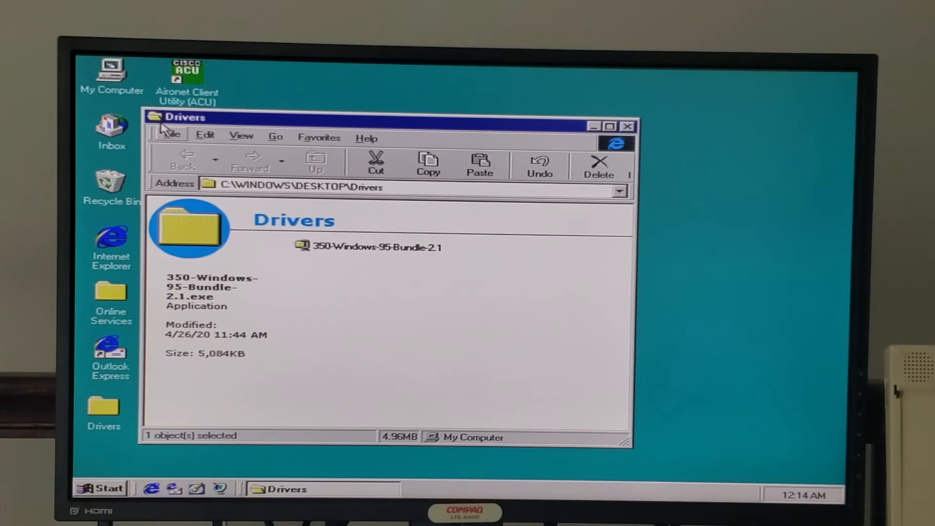
left_click(628, 126)
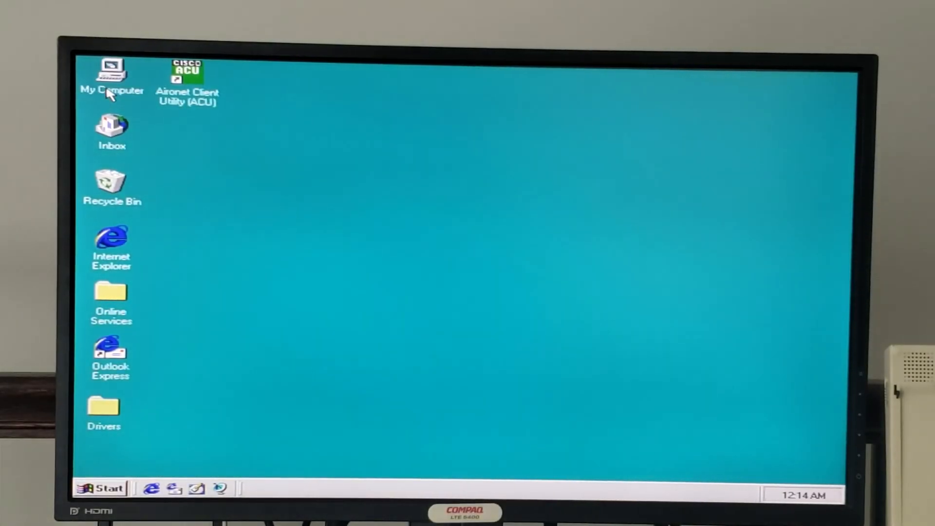
double_click(111, 71)
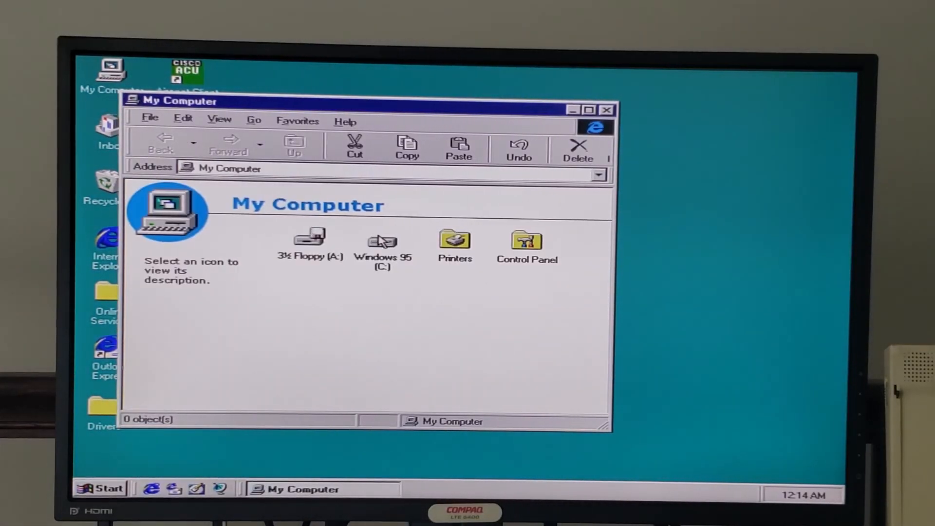
double_click(382, 242)
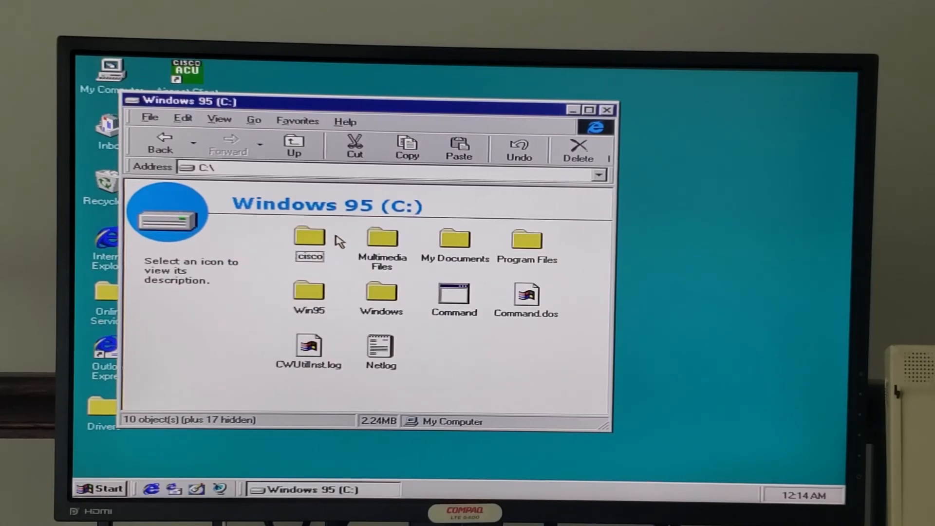
double_click(310, 236)
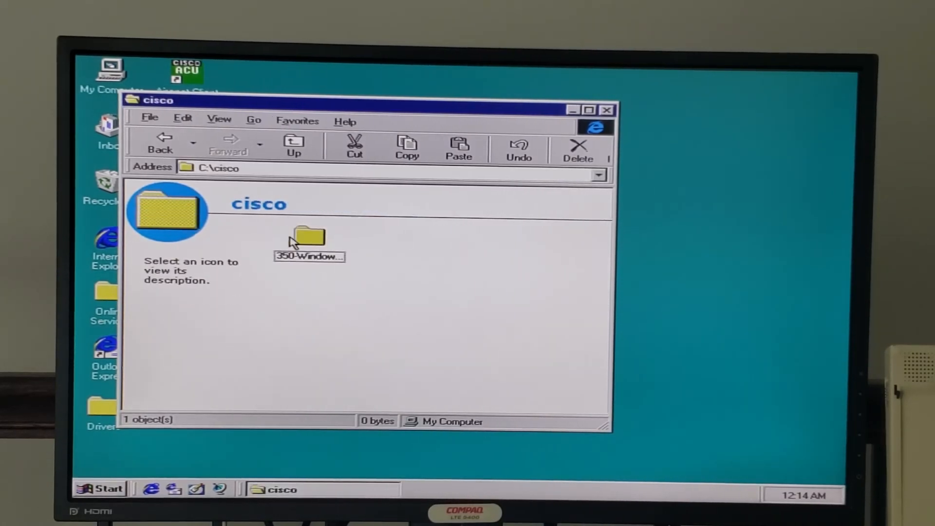
double_click(309, 238)
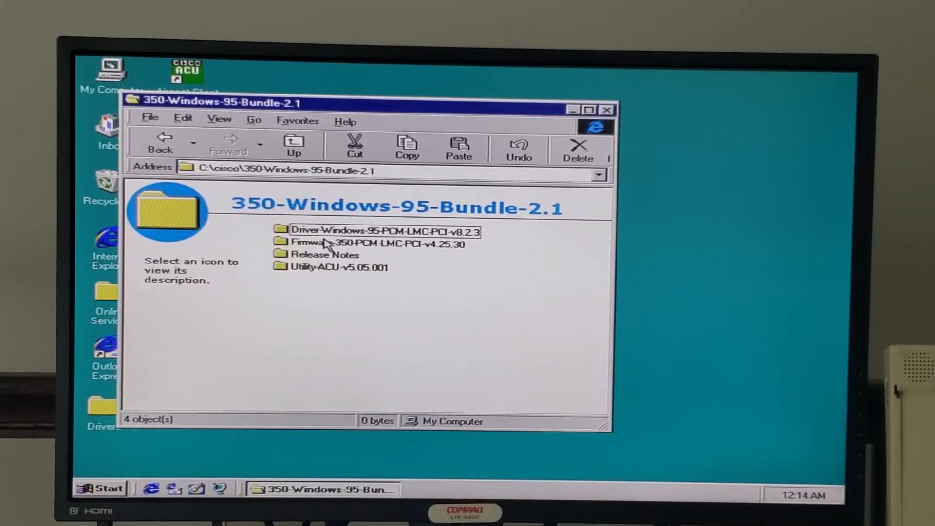
left_click(371, 244)
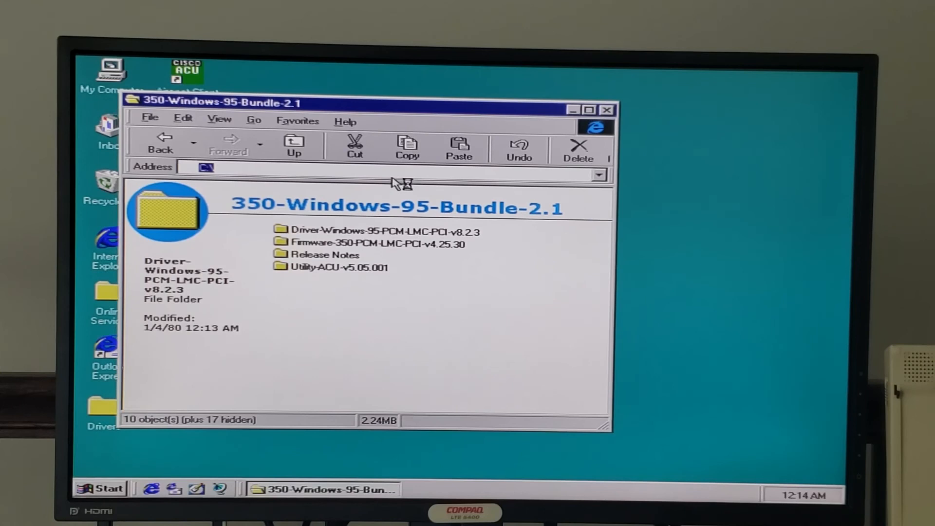
Paste the driver folder into the root of drive C for renaming to c.
left_click(294, 146)
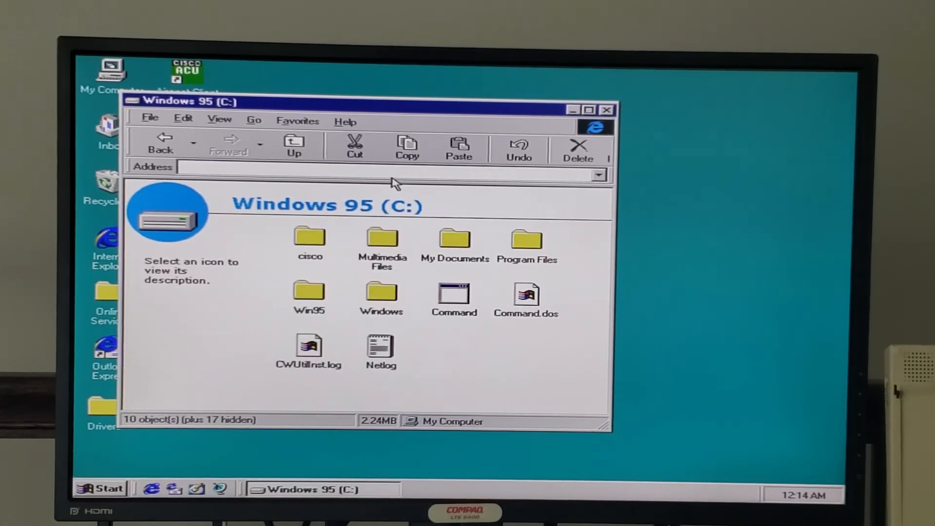
left_click(309, 236)
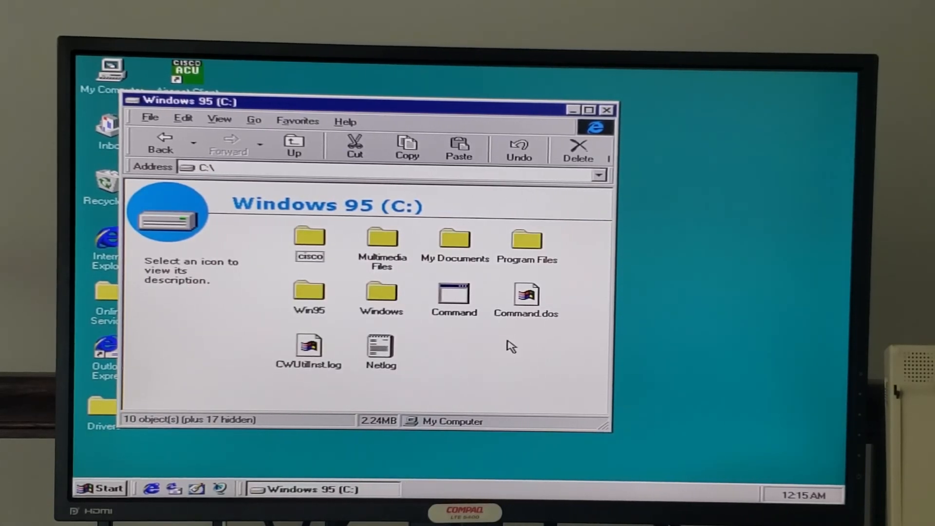
left_click(453, 349)
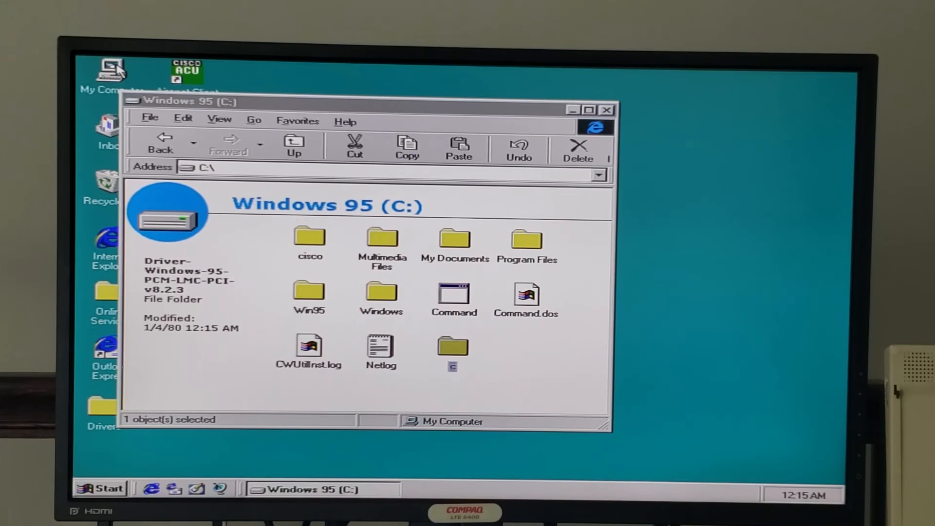
Show Device Manager from My Computer's Properties to update the Cisco 350 adapter's driver.
right_click(109, 68)
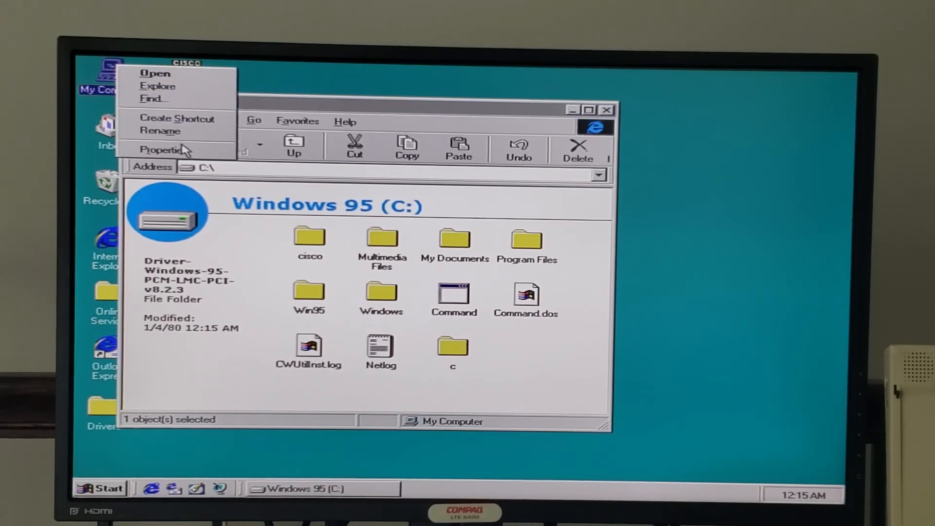
left_click(165, 150)
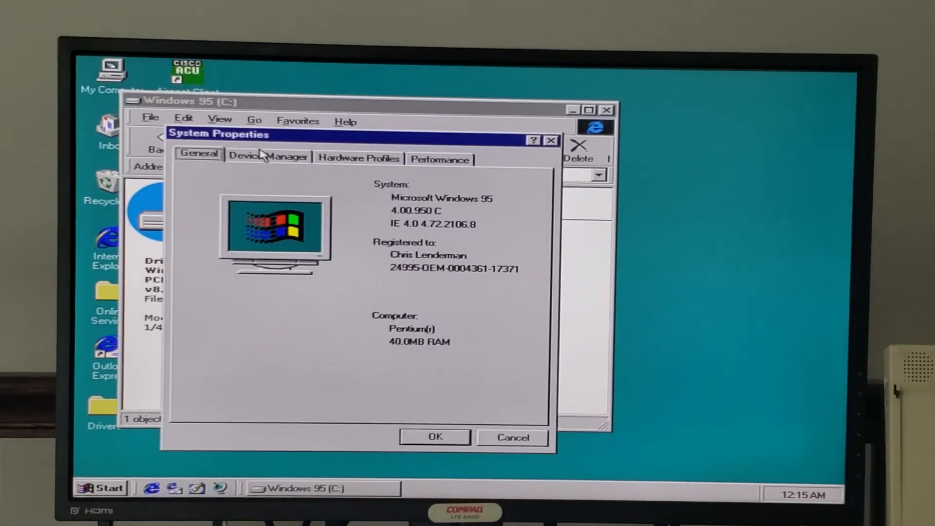
left_click(268, 156)
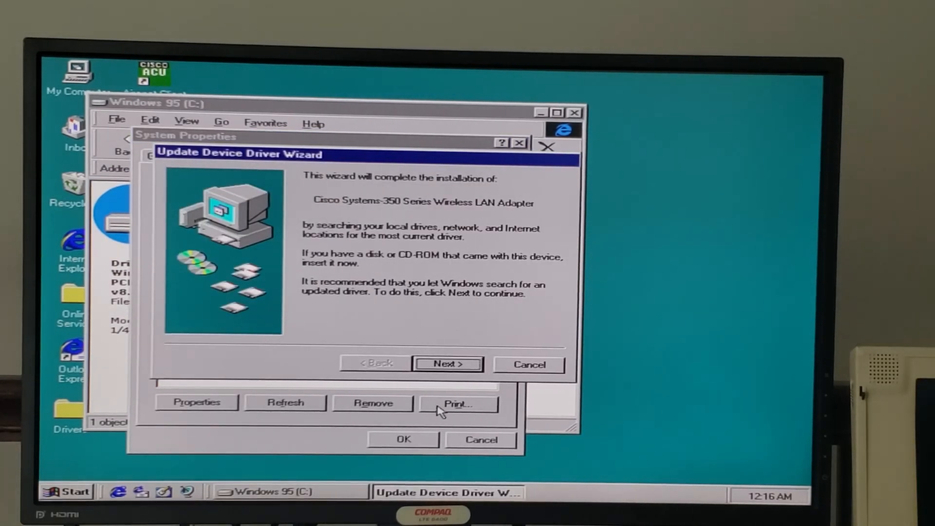
Point the driver wizard at folder C:\c and install the Cisco 350 Series PCMCIA driver it finds.
left_click(448, 364)
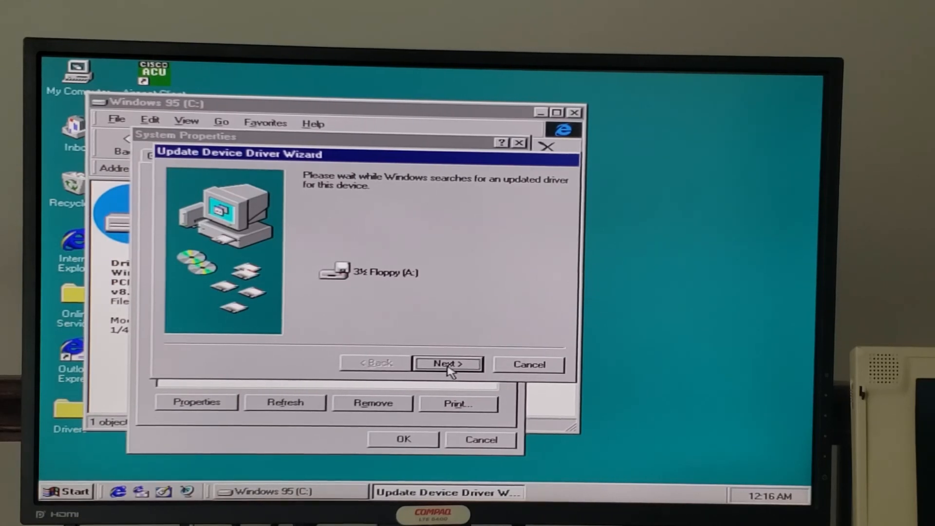
left_click(447, 363)
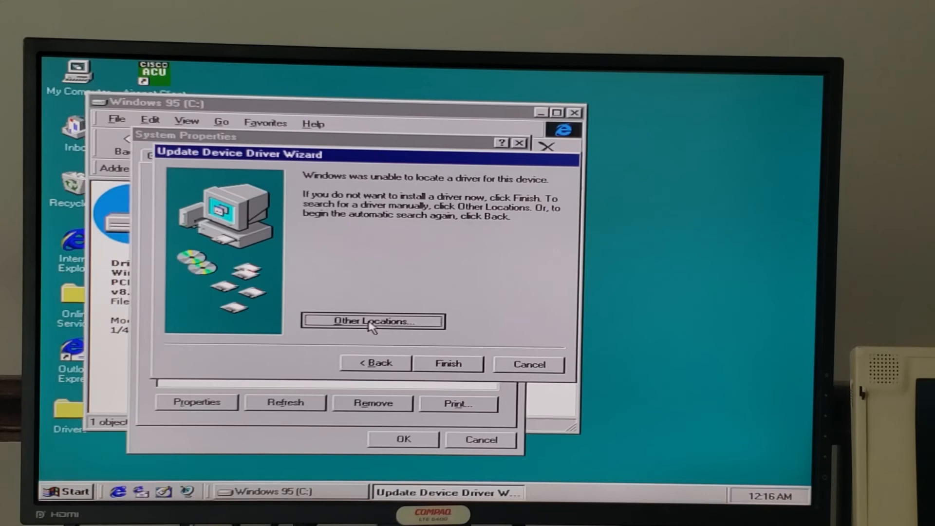
left_click(374, 321)
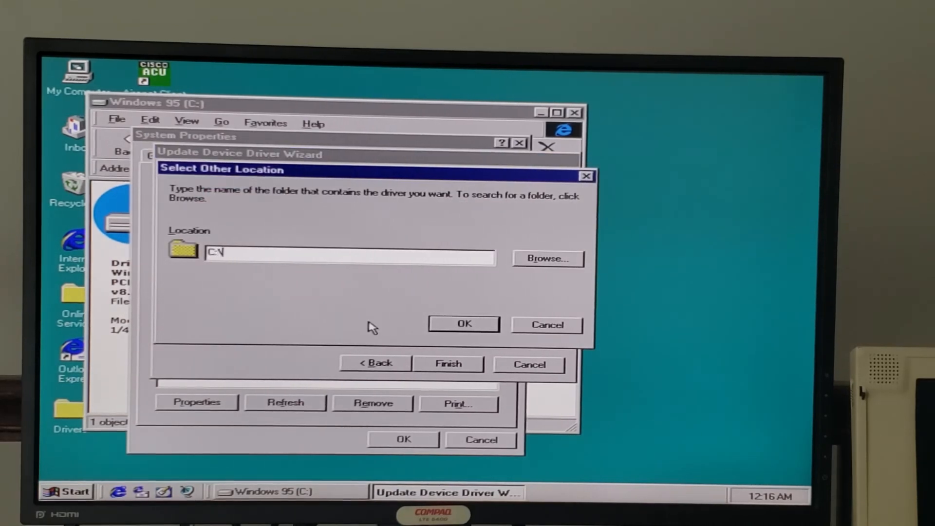
left_click(464, 324)
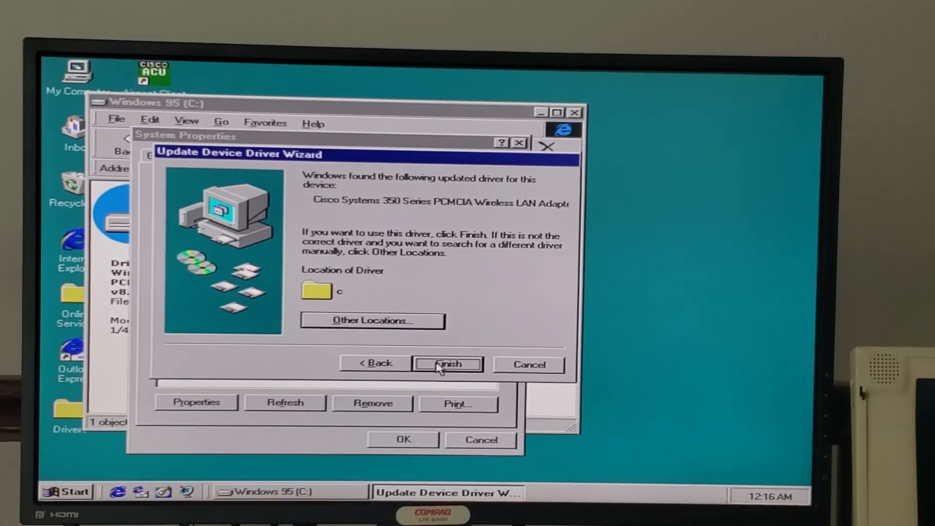
left_click(448, 363)
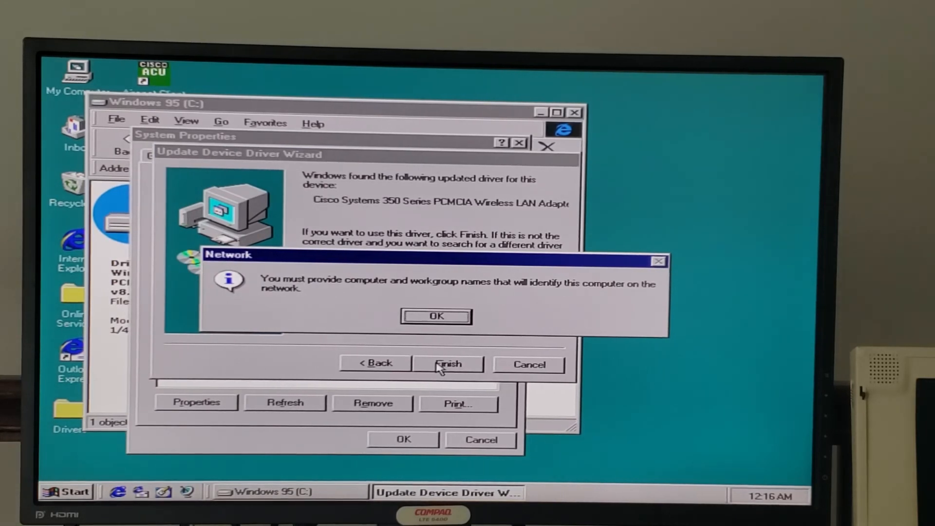
Enter computer name LTE51002, workgroup WORKGROUP and description LTE 5100 Number 2, then apply.
left_click(437, 316)
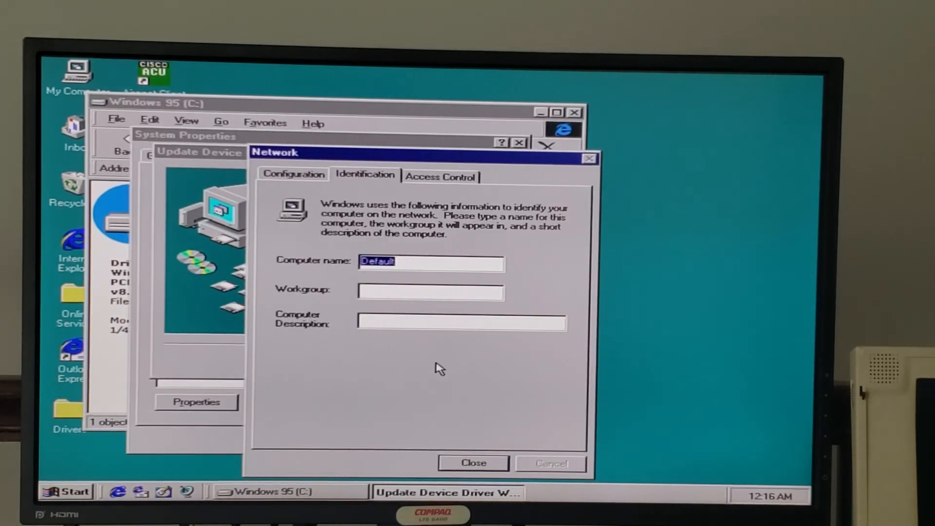
type("LTE51002")
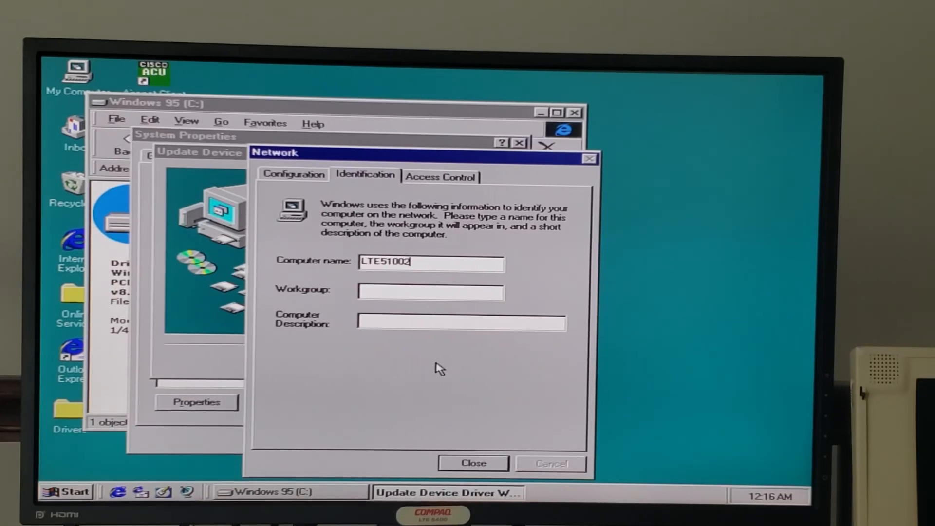
type("WORKGROUP")
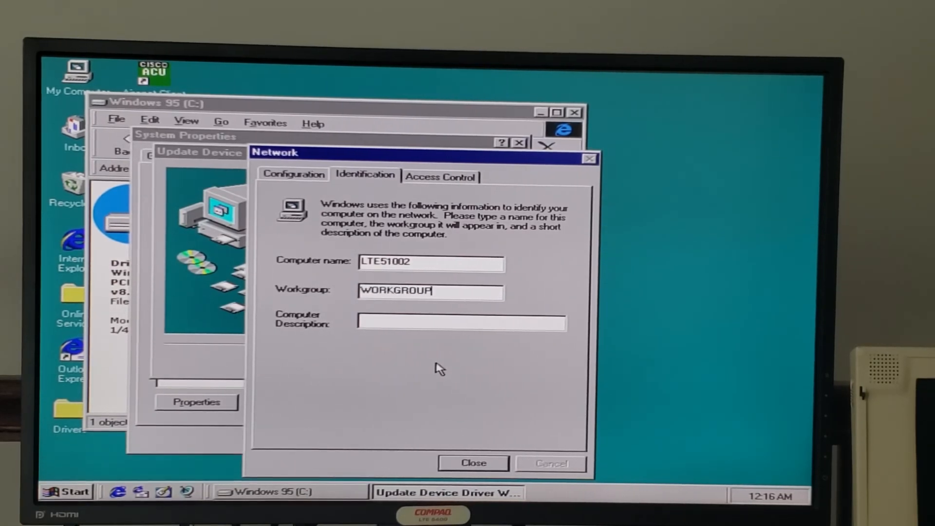
type("LTE")
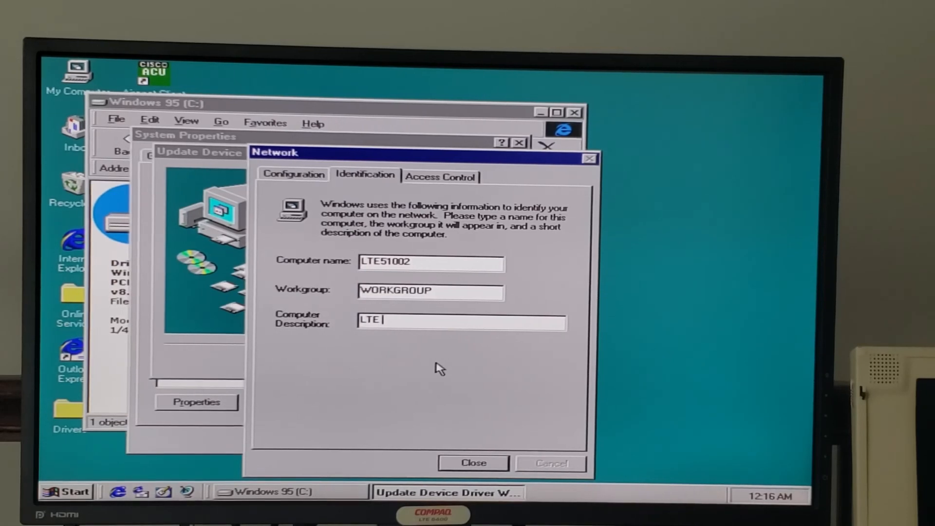
type("5100 Number 2")
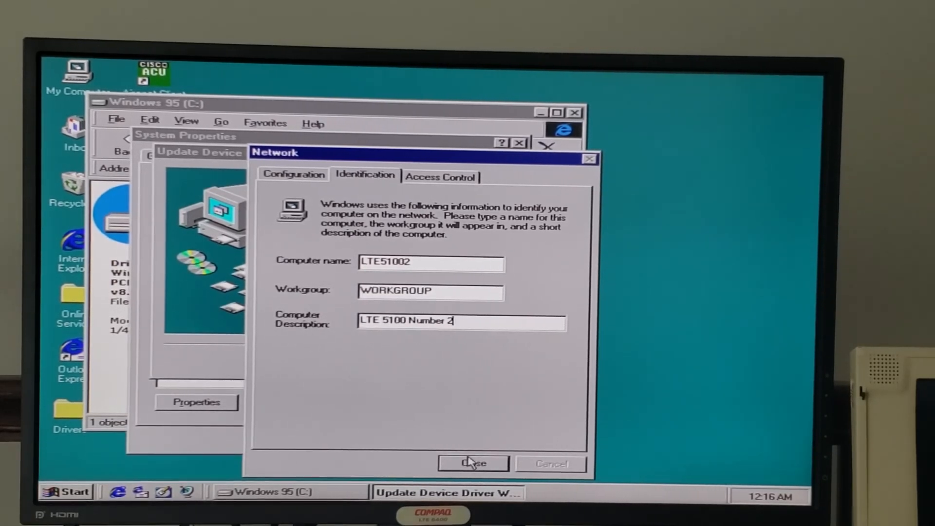
left_click(473, 464)
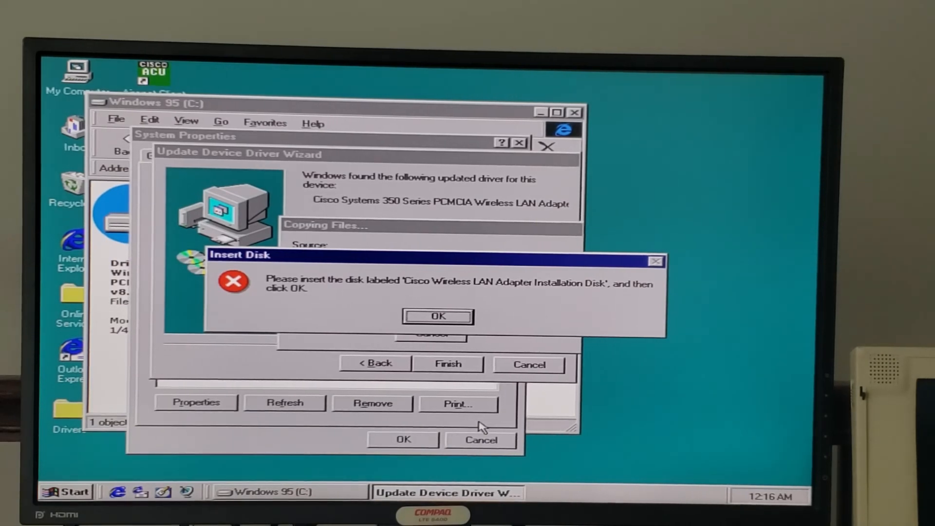
Point the driver copy source to the C:\ driver folder and acknowledge the disk prompts.
left_click(438, 316)
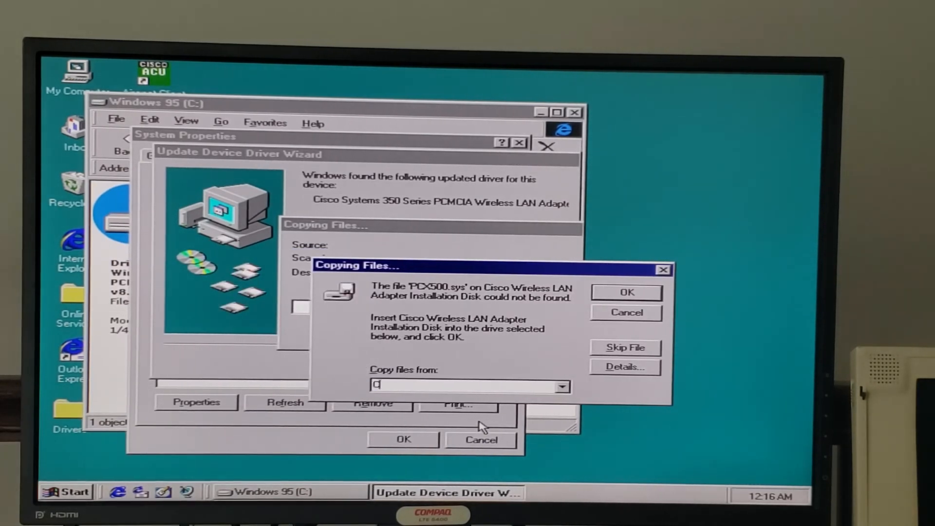
type(":\\d")
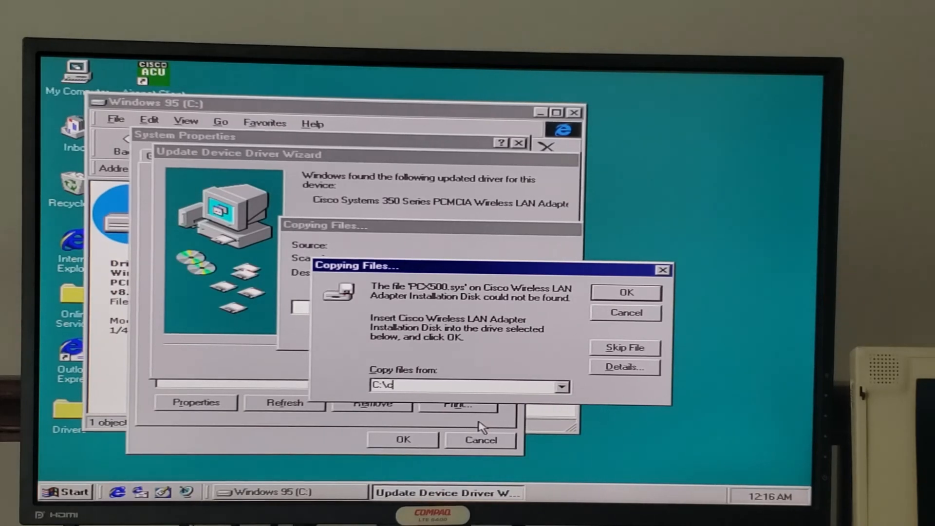
left_click(625, 293)
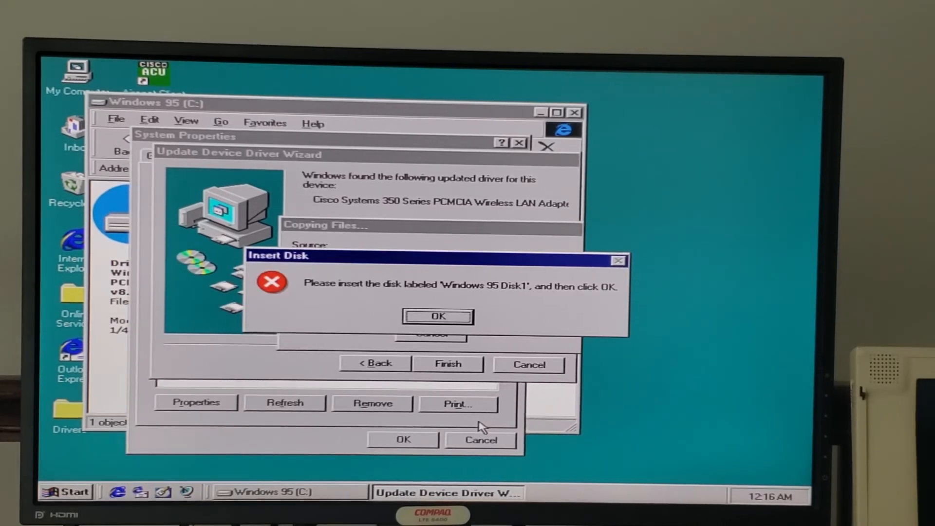
left_click(438, 315)
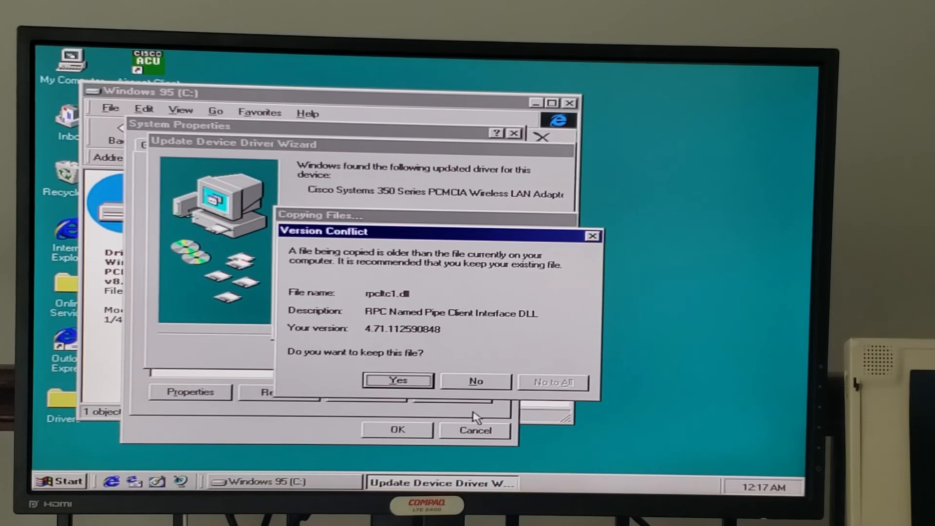
Keep the newer existing rpcltc1.dll, rpcltc5.dll, rpclts5.dll and secur32.dll on each Version Conflict.
left_click(398, 381)
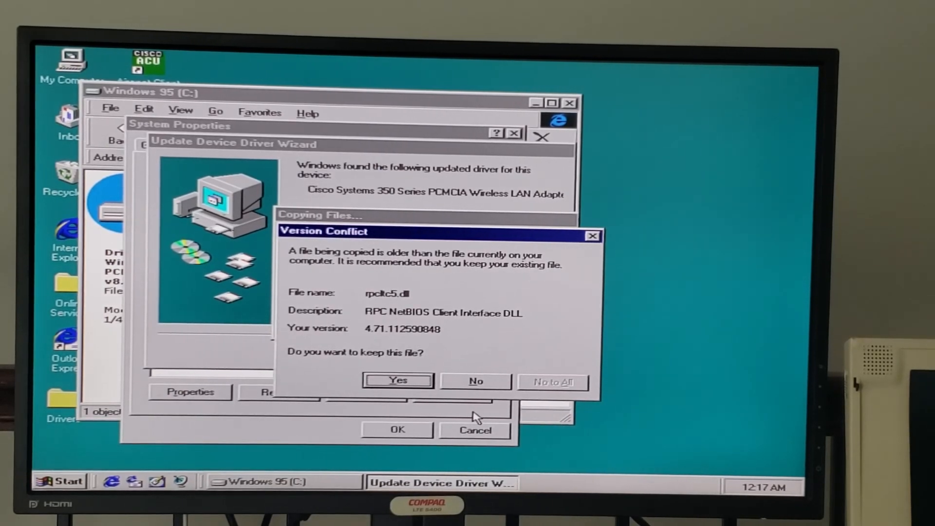
left_click(398, 381)
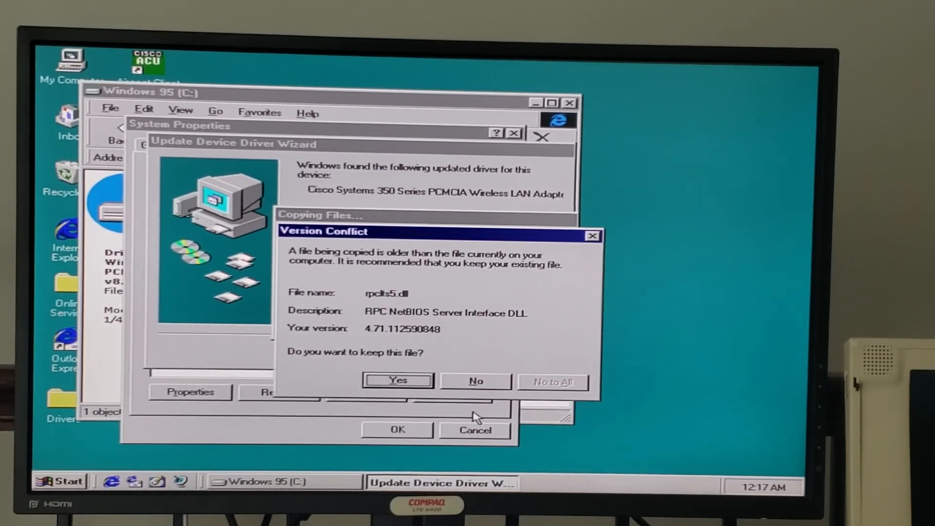
left_click(398, 381)
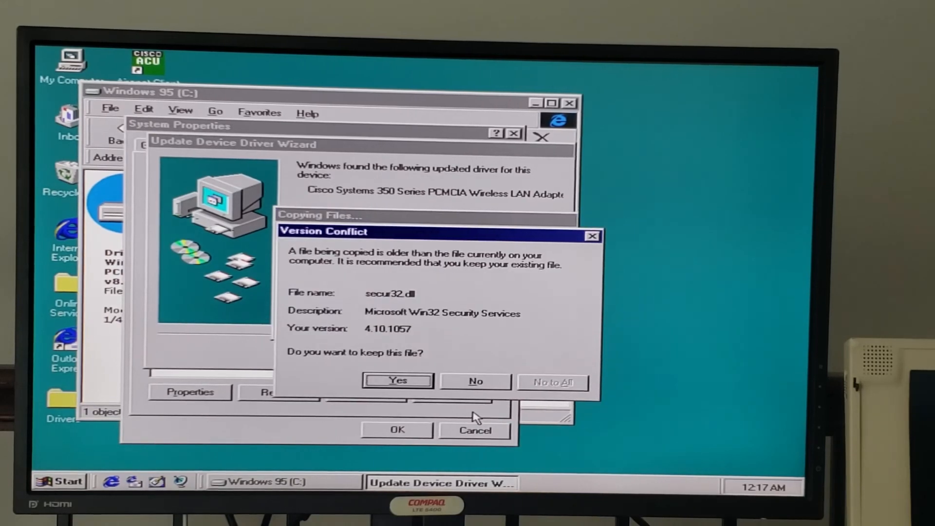
left_click(397, 381)
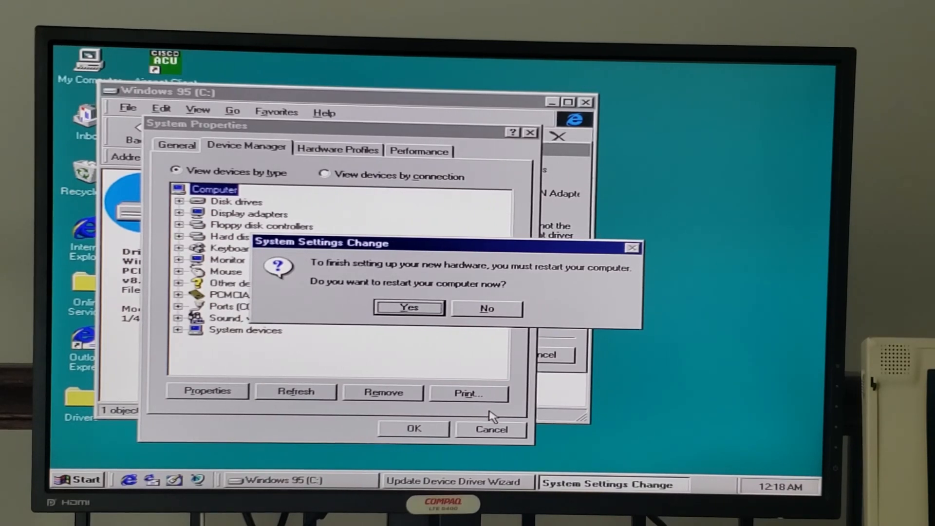
left_click(409, 308)
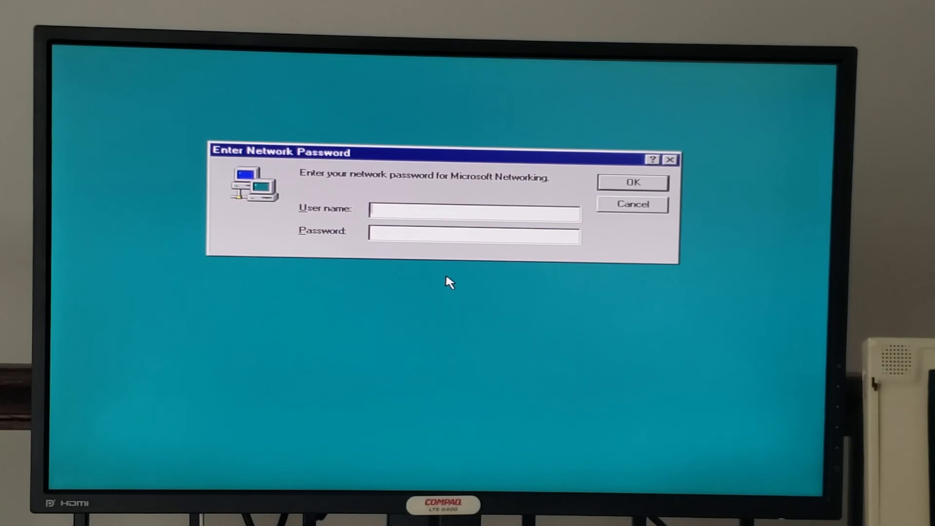
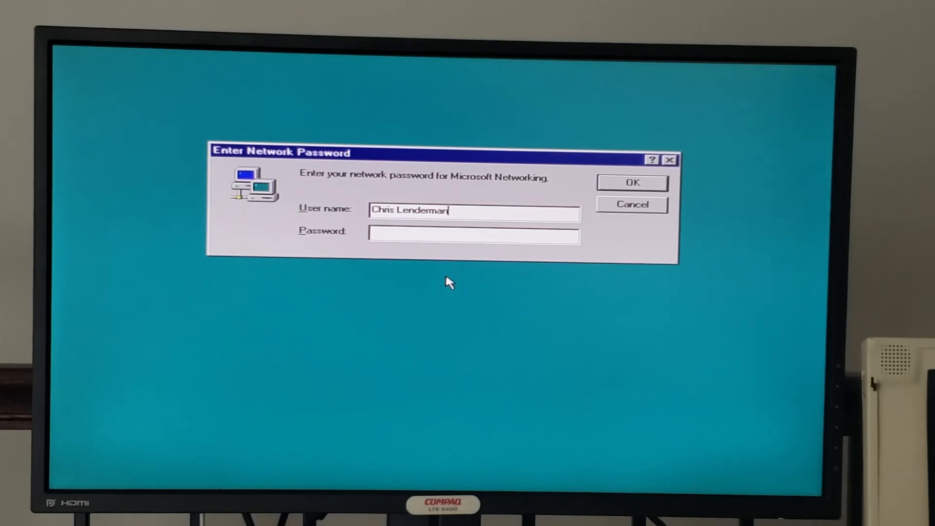
left_click(632, 182)
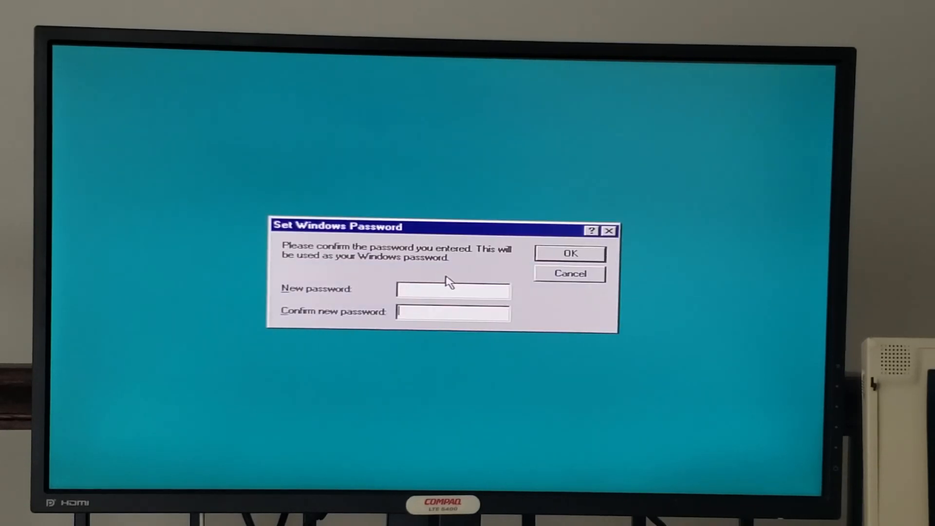
left_click(568, 254)
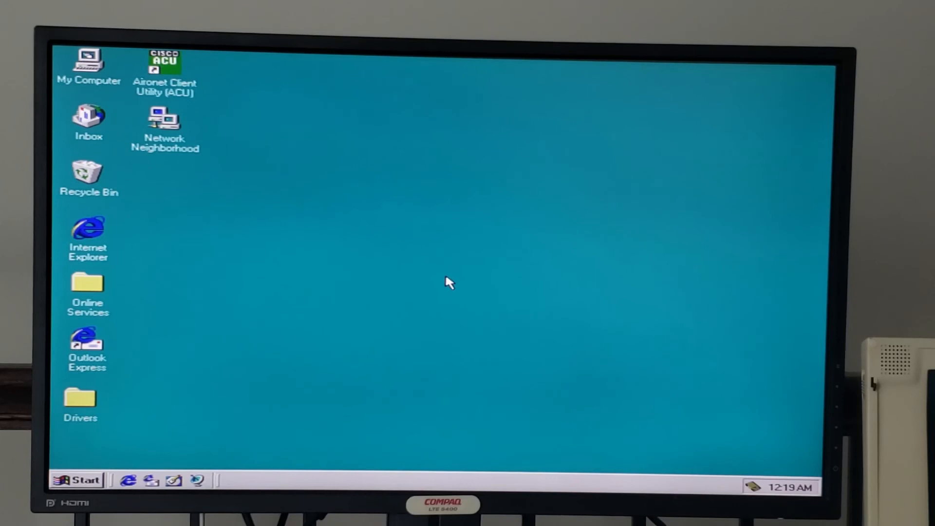
Open Network Neighborhood's properties and review the installed adapter and protocol components.
left_click(166, 129)
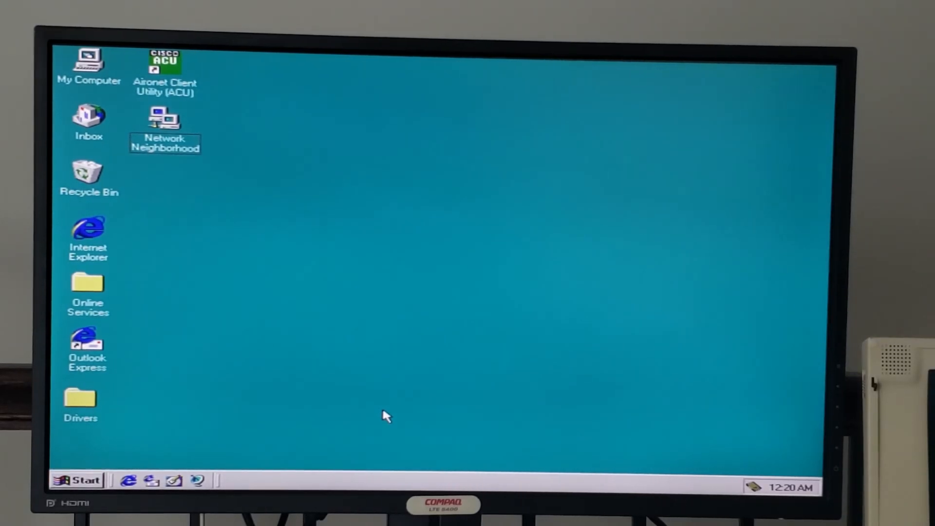
right_click(164, 125)
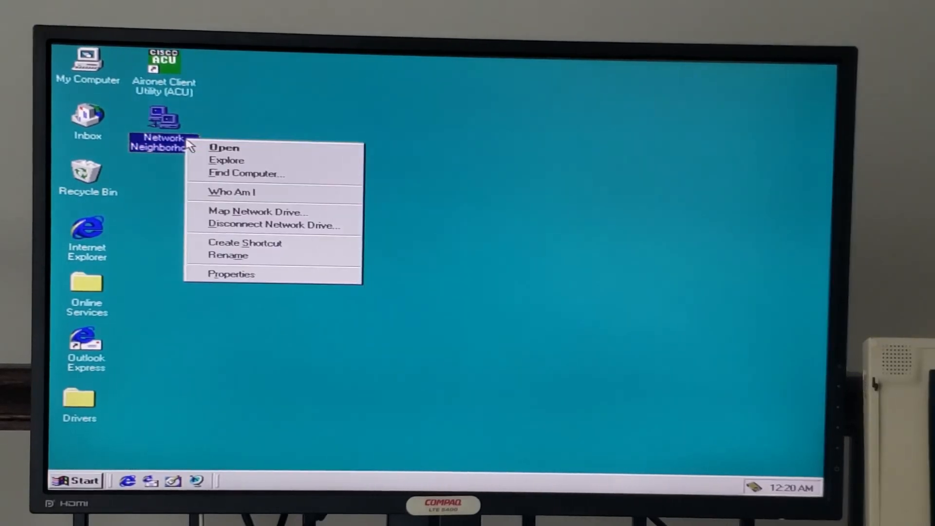
mouse_move(269, 274)
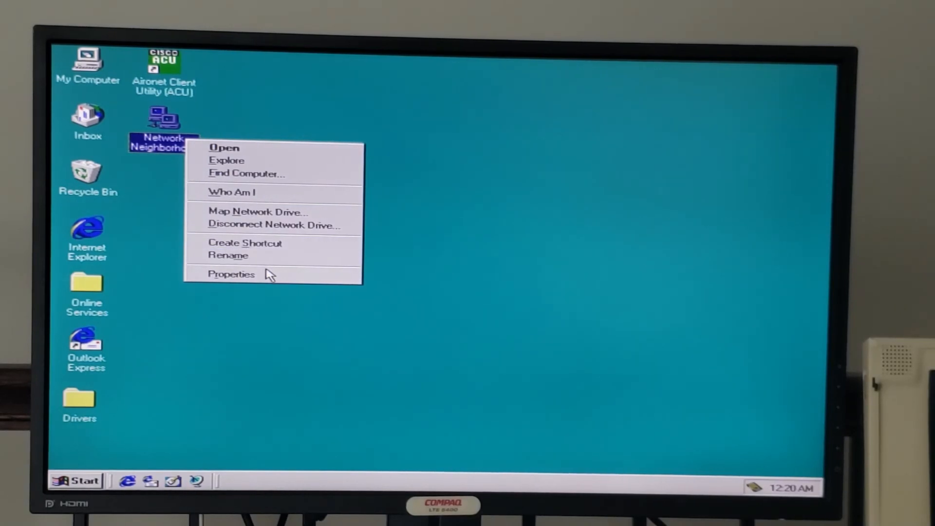
left_click(231, 274)
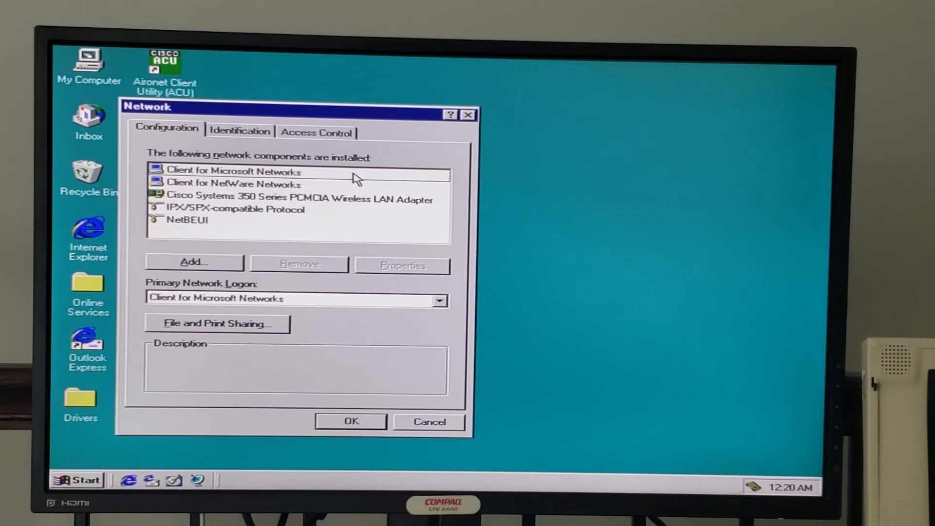
left_click(233, 183)
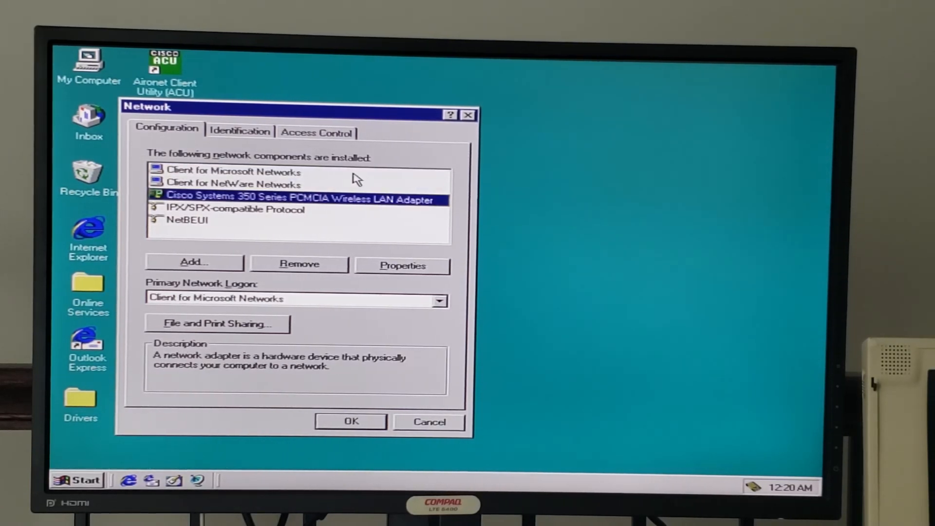
left_click(233, 210)
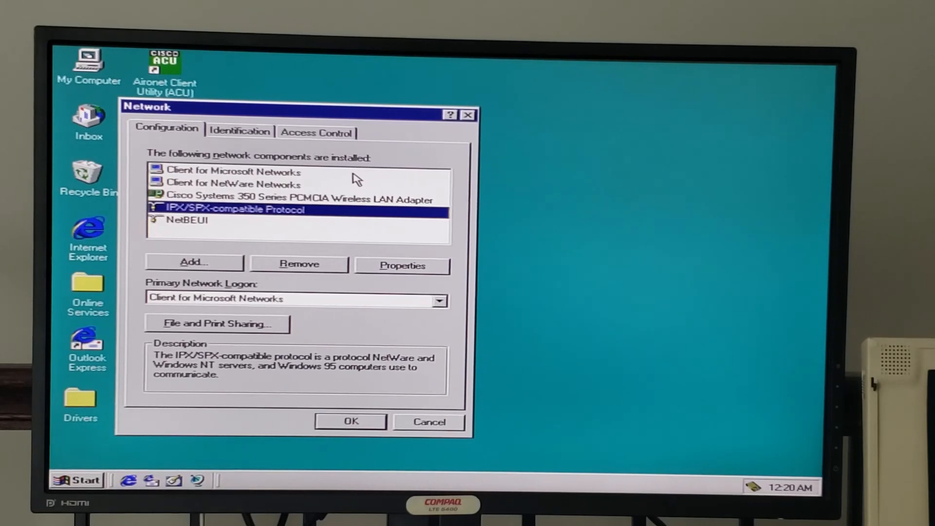
left_click(191, 219)
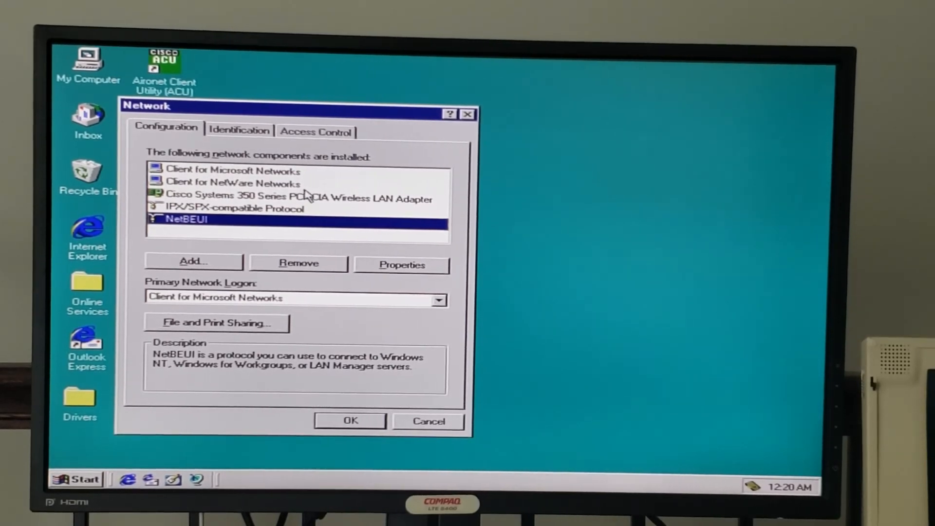
Remove Client for NetWare Networks and set Primary Network Logon to Windows Logon.
left_click(233, 183)
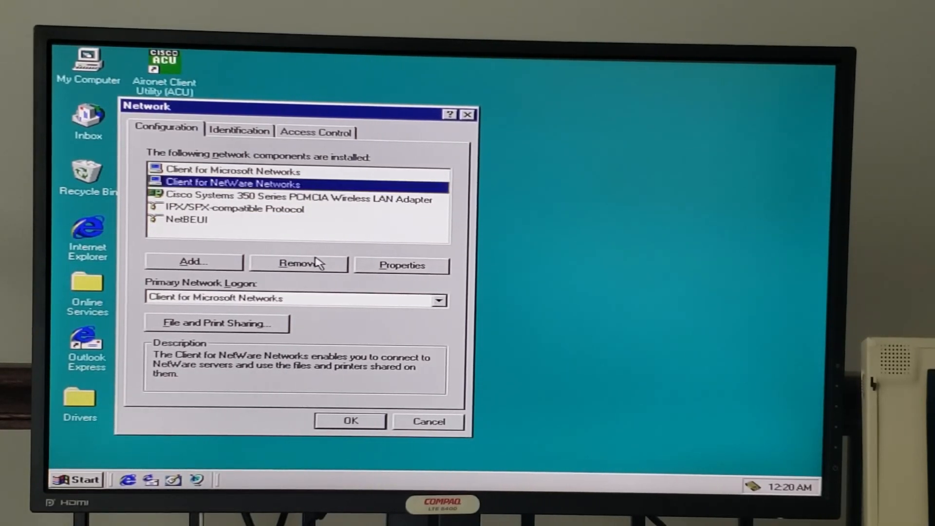
left_click(298, 264)
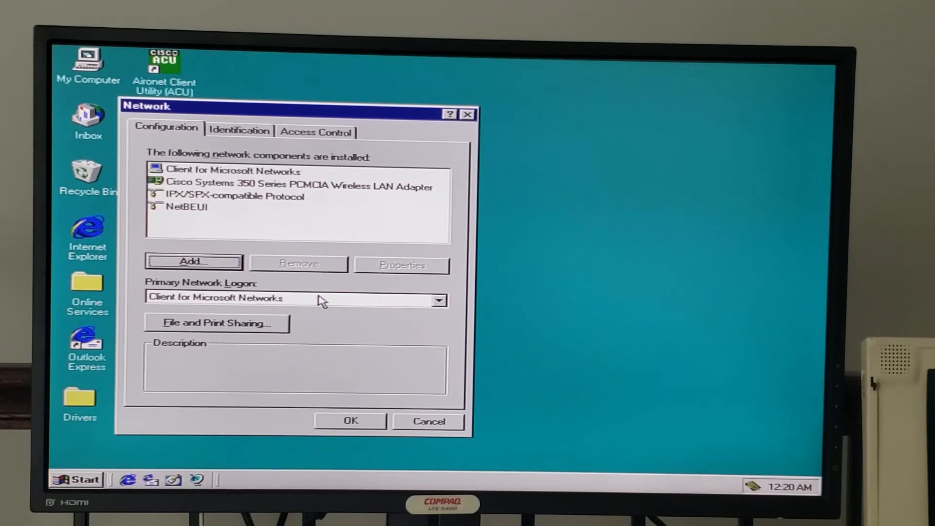
left_click(439, 300)
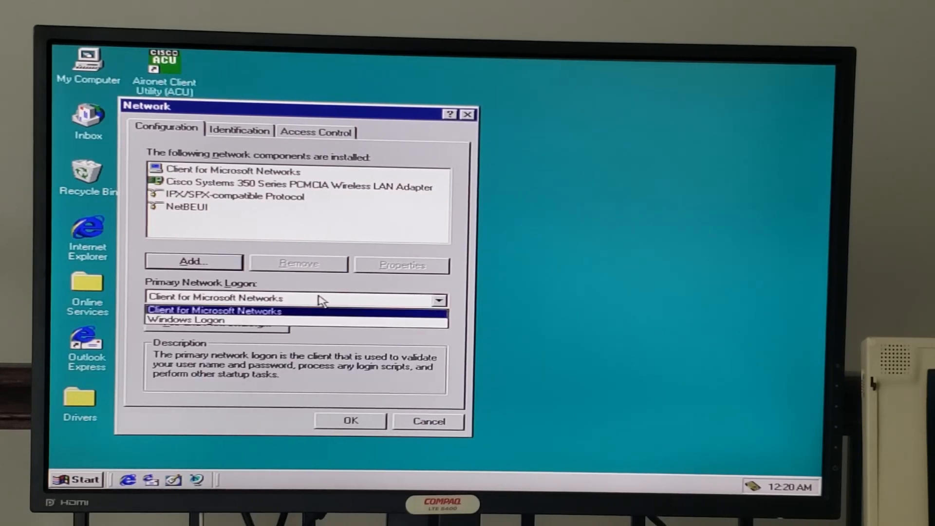
left_click(185, 319)
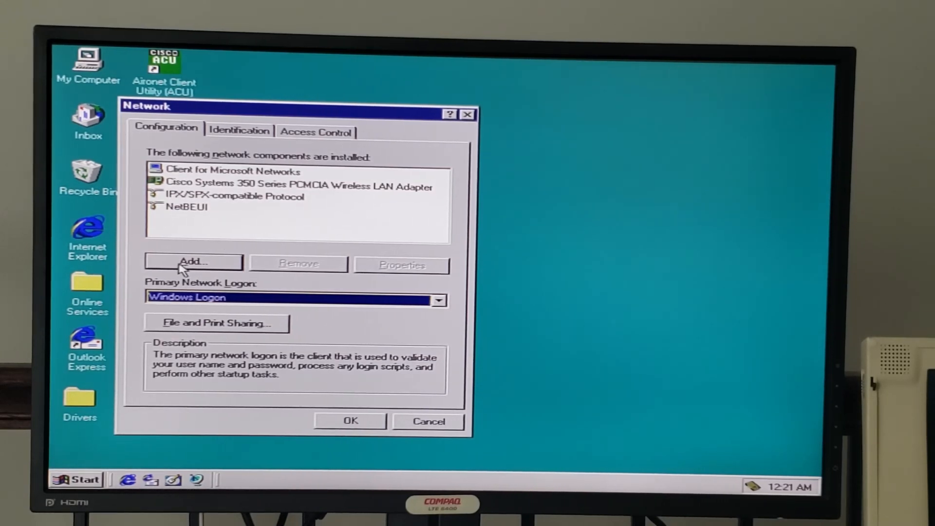
Add Microsoft's TCP/IP protocol to the network components and OK the Network dialog.
left_click(193, 262)
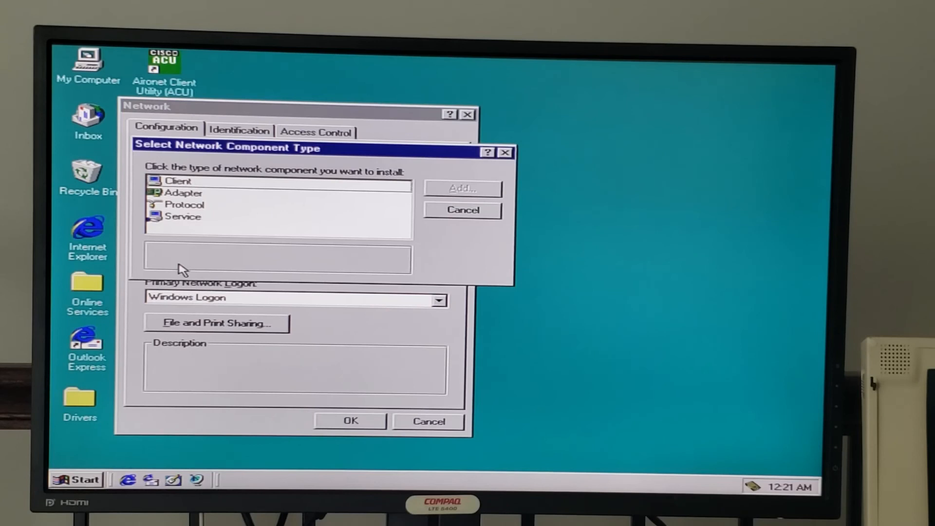
left_click(186, 204)
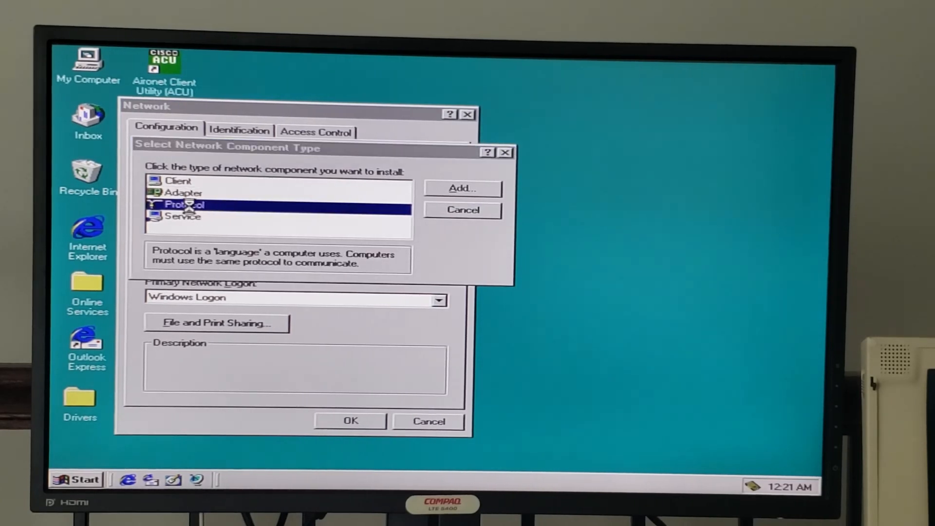
left_click(462, 188)
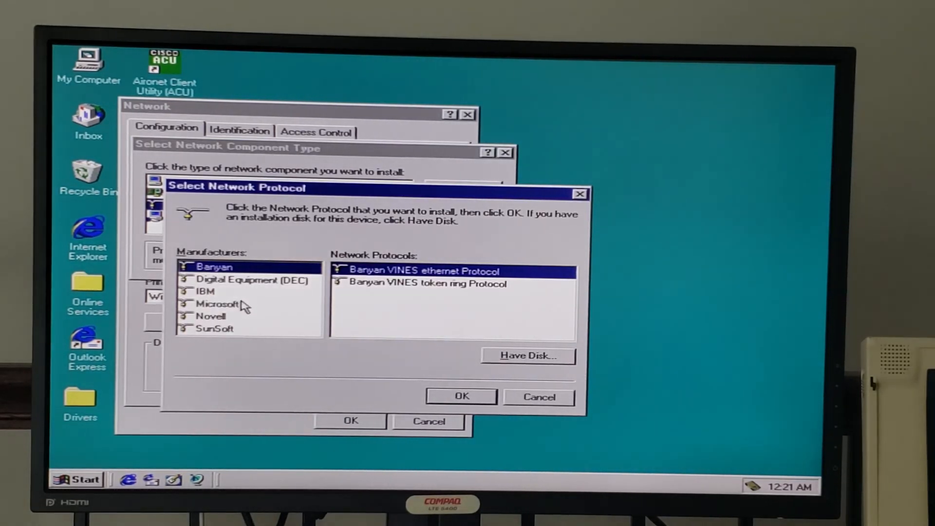
left_click(220, 304)
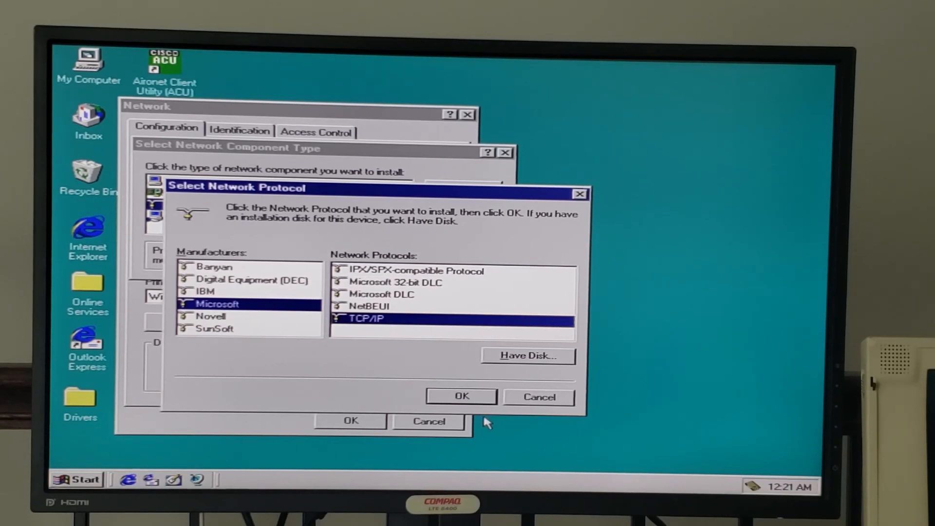
left_click(538, 398)
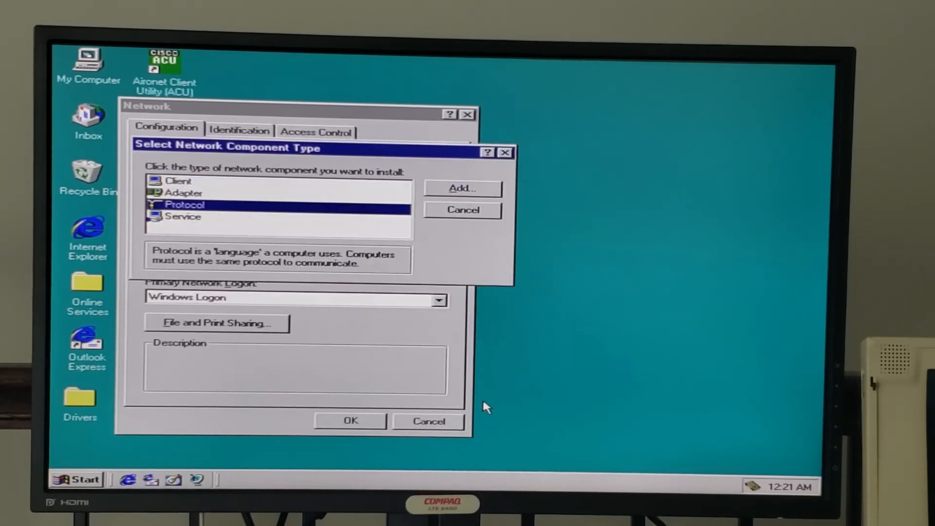
left_click(462, 211)
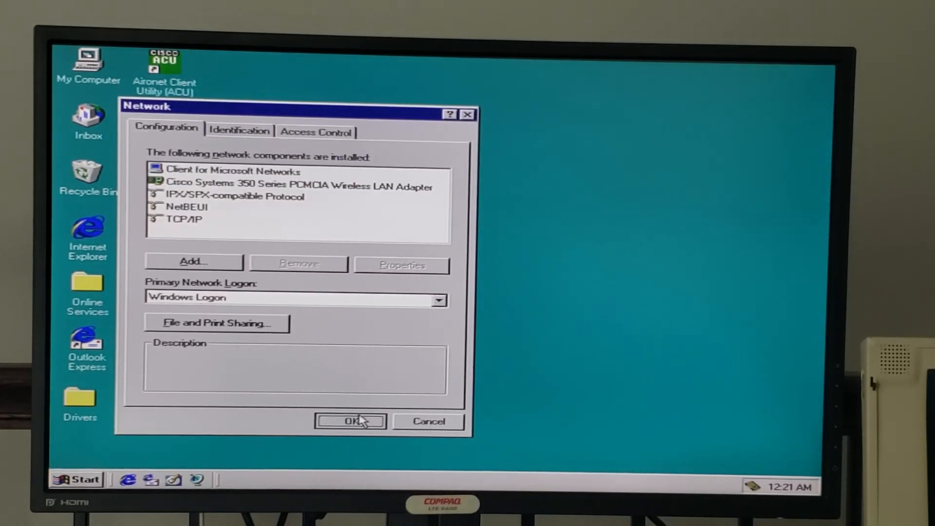
left_click(351, 420)
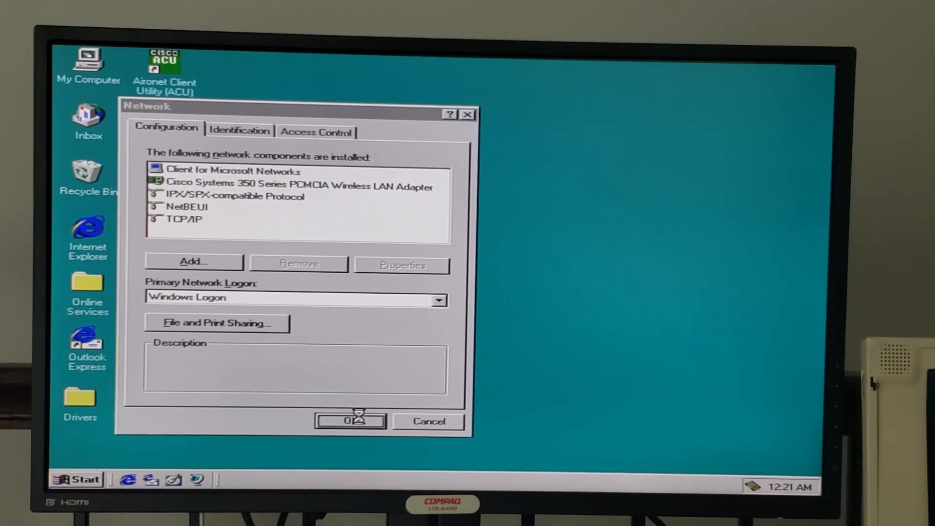
left_click(350, 421)
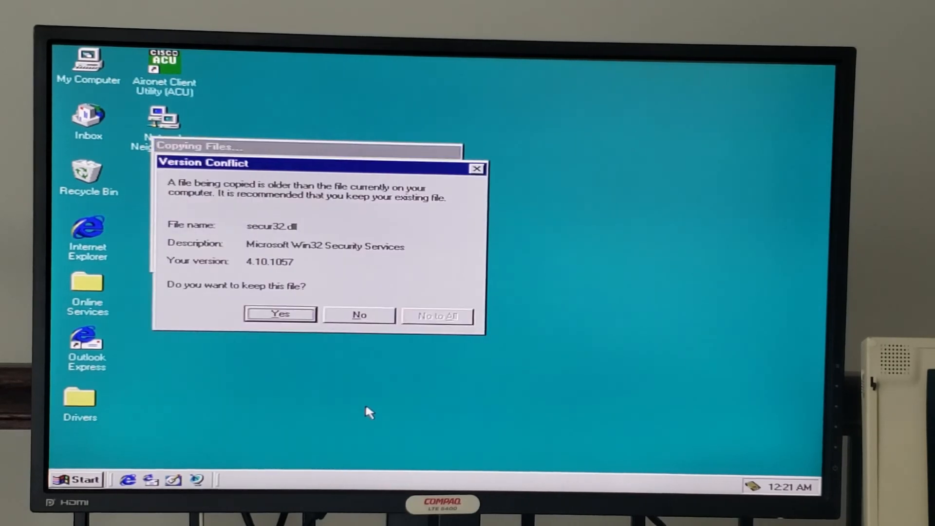
Keep the newer secur32.dll, dismiss the DHCP Client message and restart the computer.
left_click(280, 315)
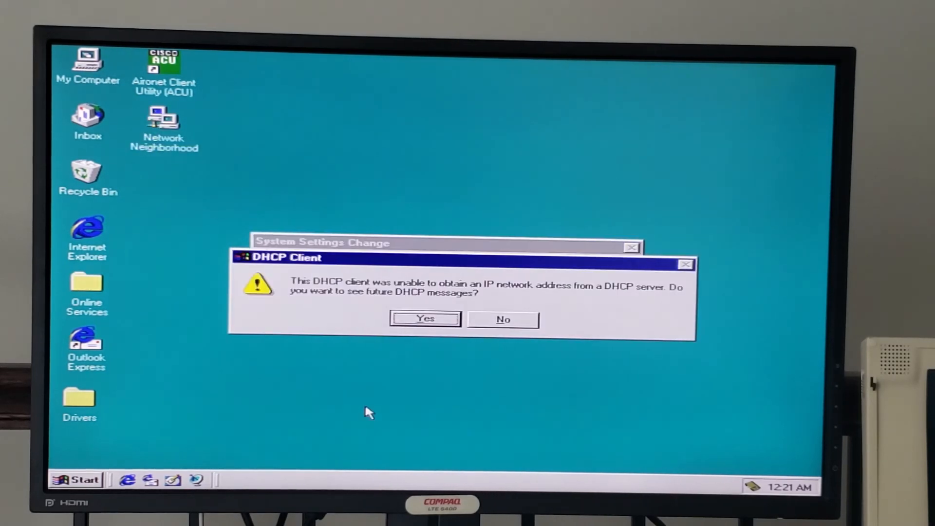
mouse_move(382, 376)
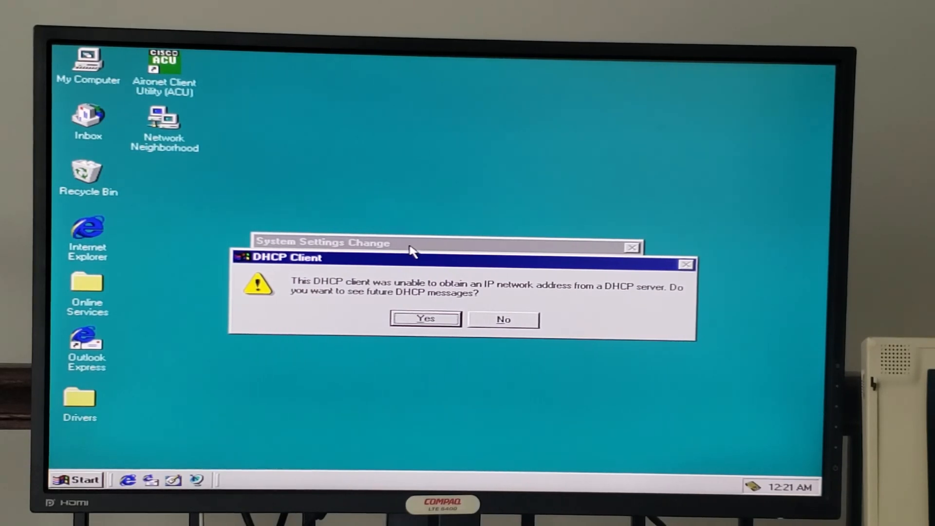
left_click(426, 318)
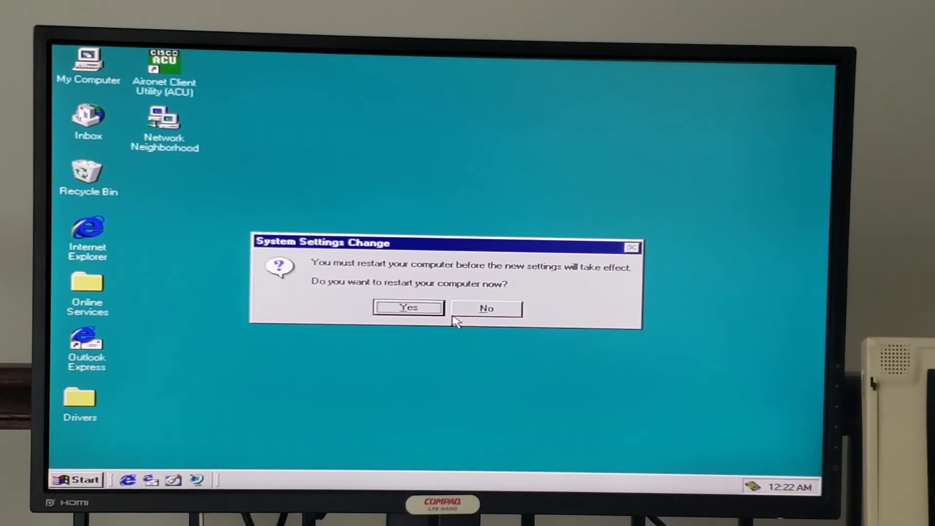
left_click(409, 307)
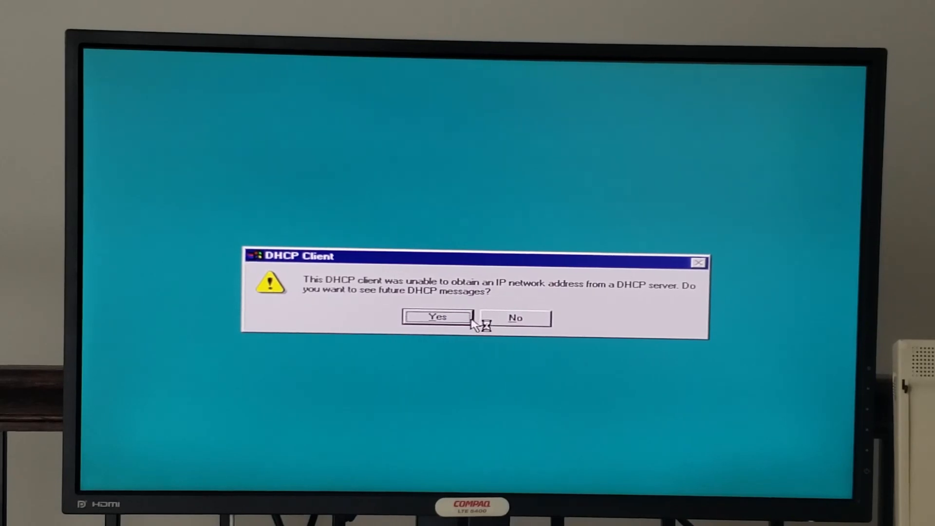
Dismiss the DHCP no-IP-address notice after reboot to reach the desktop.
left_click(438, 316)
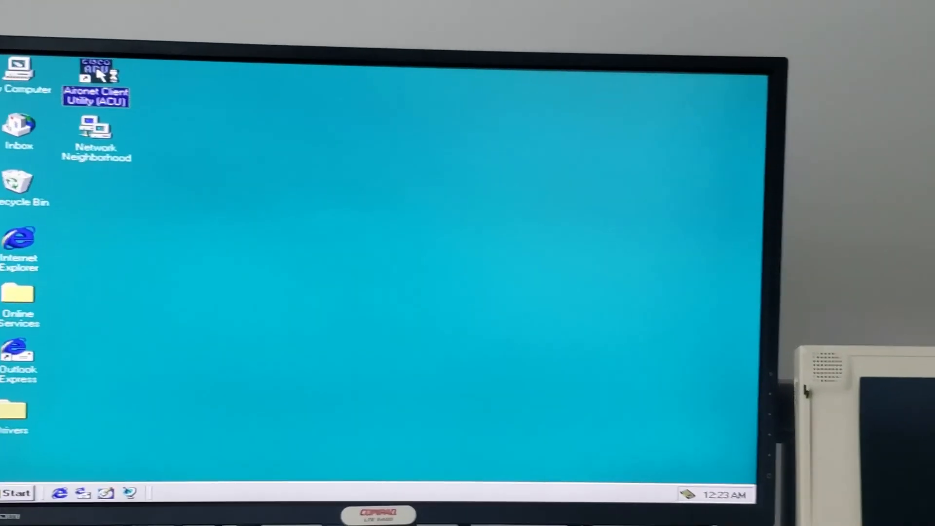
Launch the Aironet Client Utility and give the Default profile SSID lenc2.
double_click(96, 71)
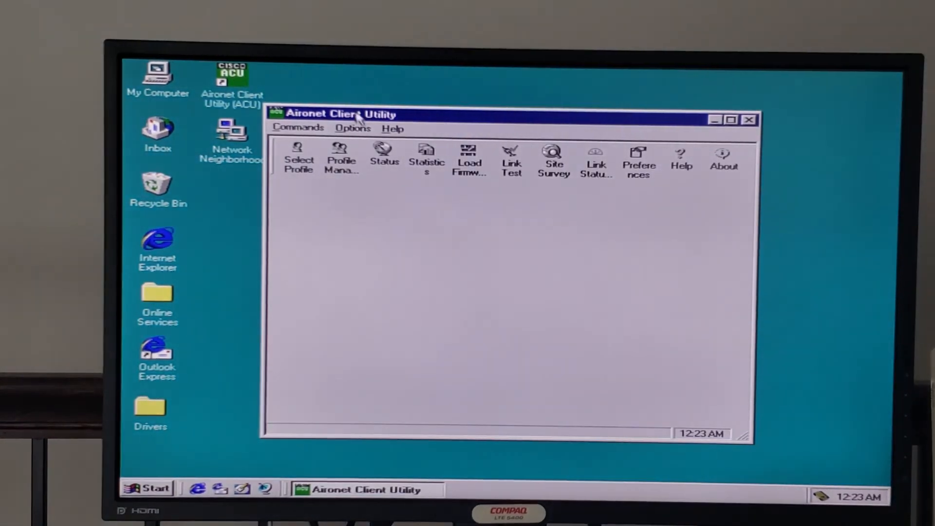
left_click(341, 158)
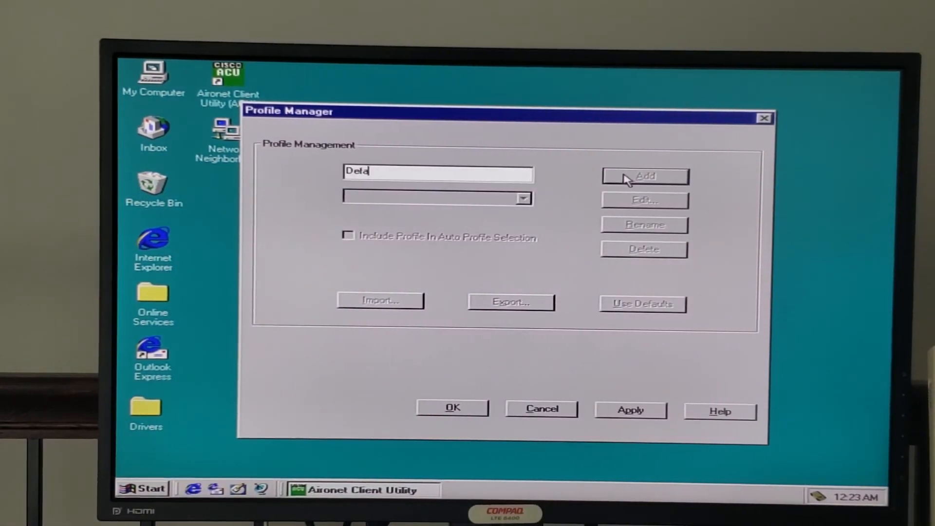
left_click(451, 408)
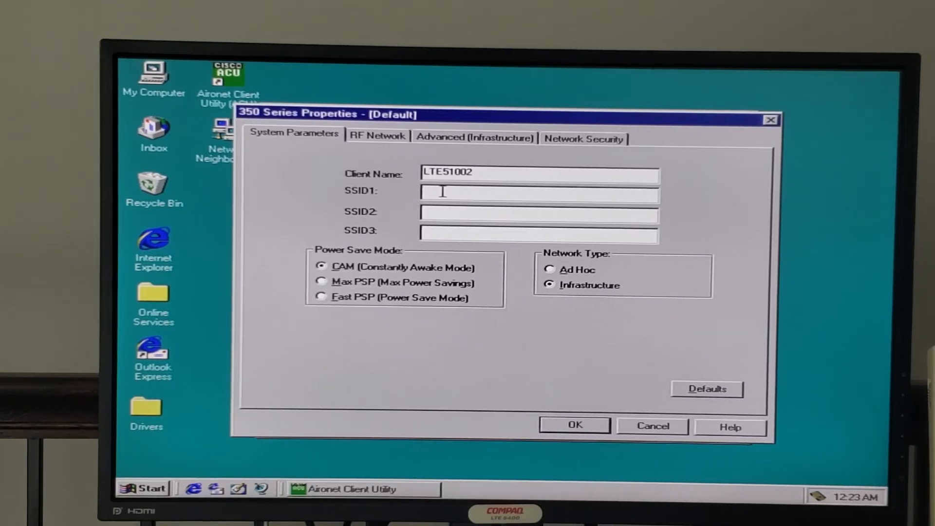
type("lenc2")
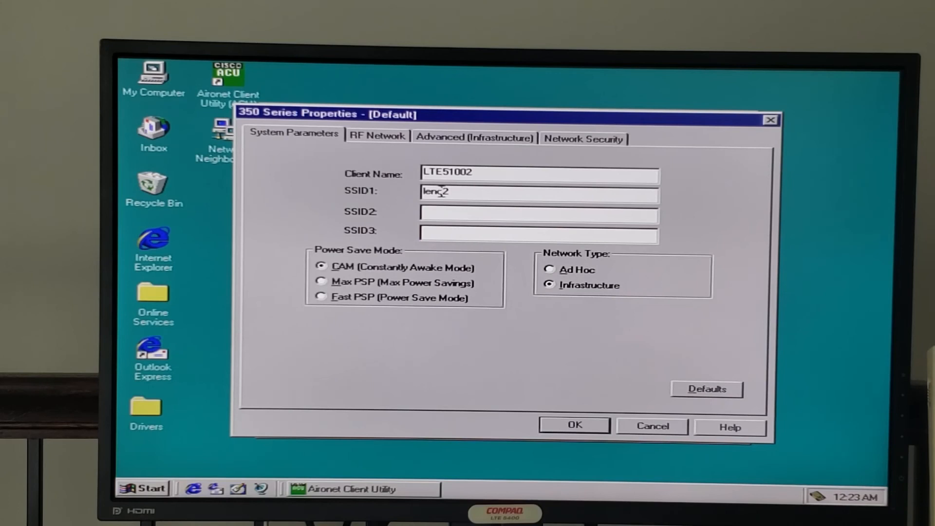
left_click(584, 137)
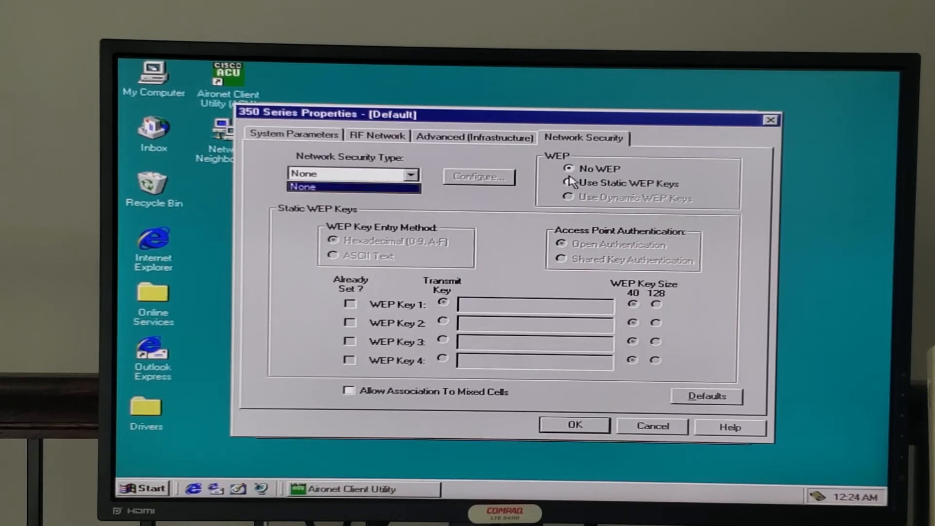
left_click(566, 184)
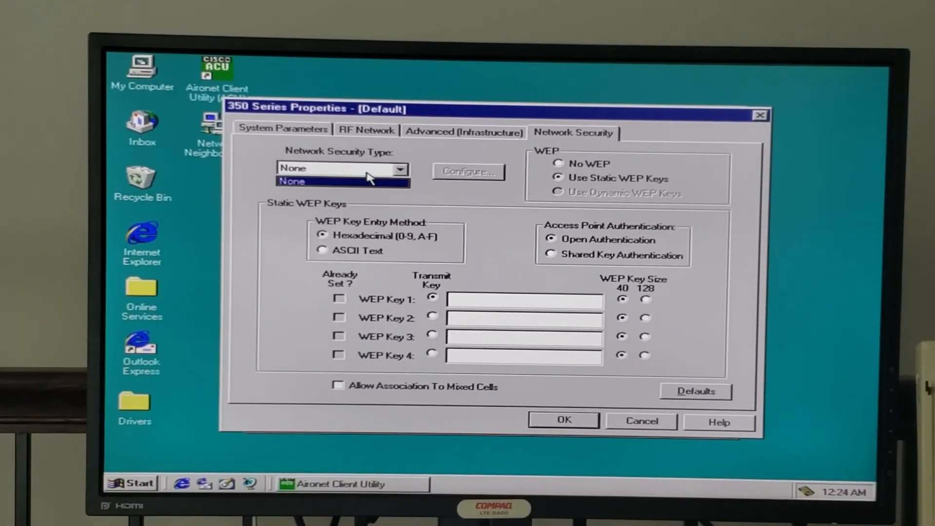
left_click(292, 181)
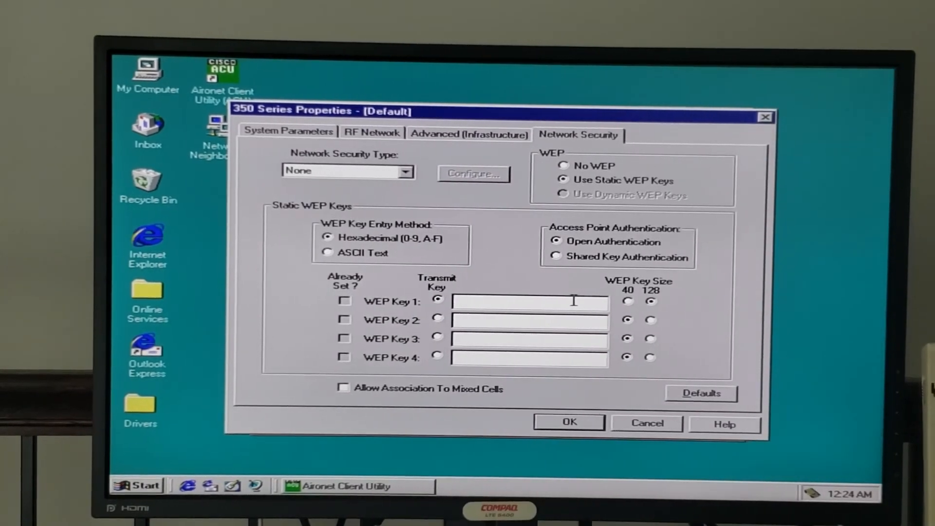
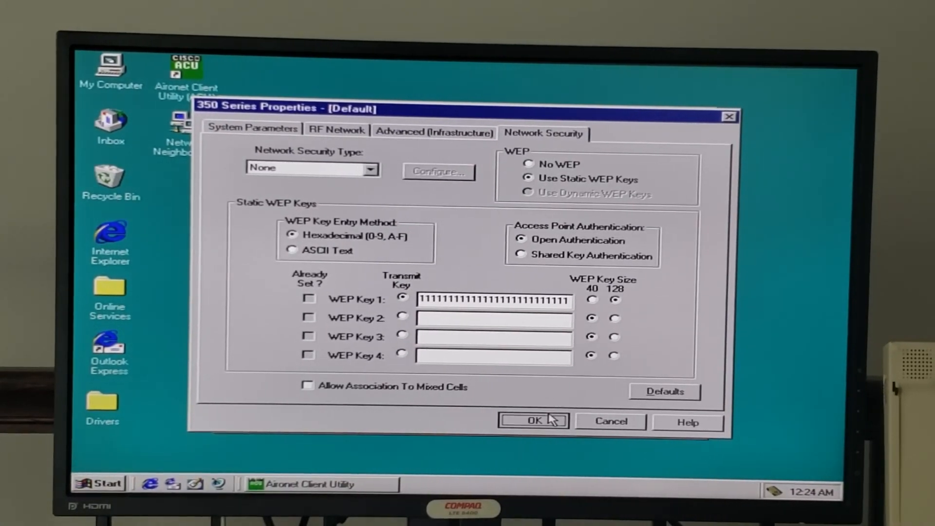
left_click(533, 421)
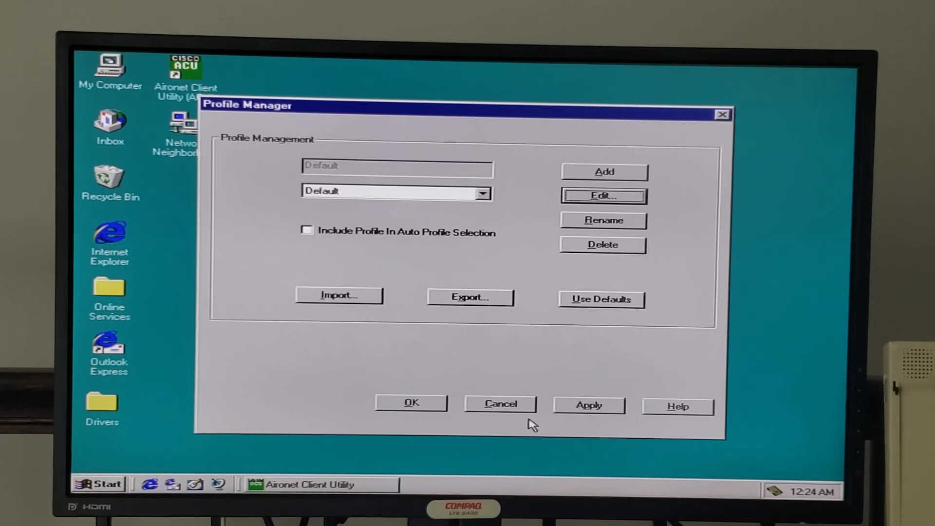
mouse_move(389, 404)
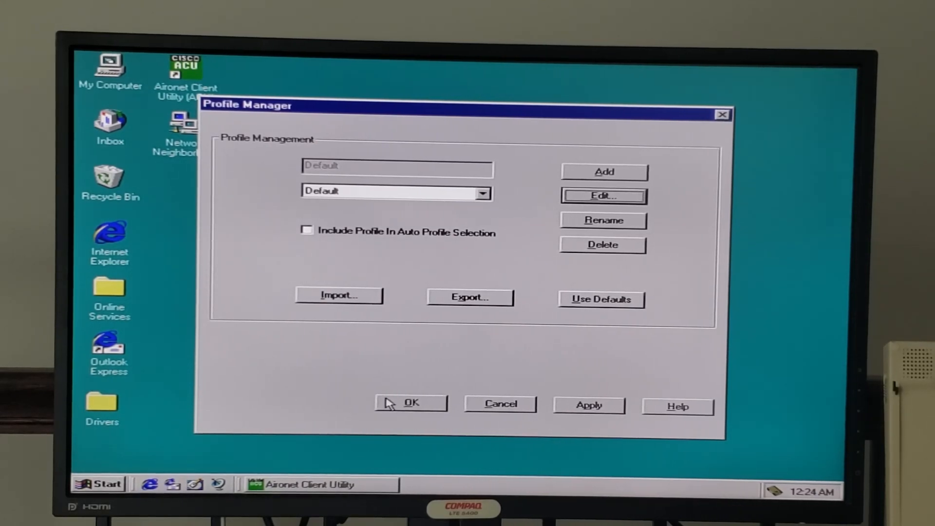
left_click(410, 403)
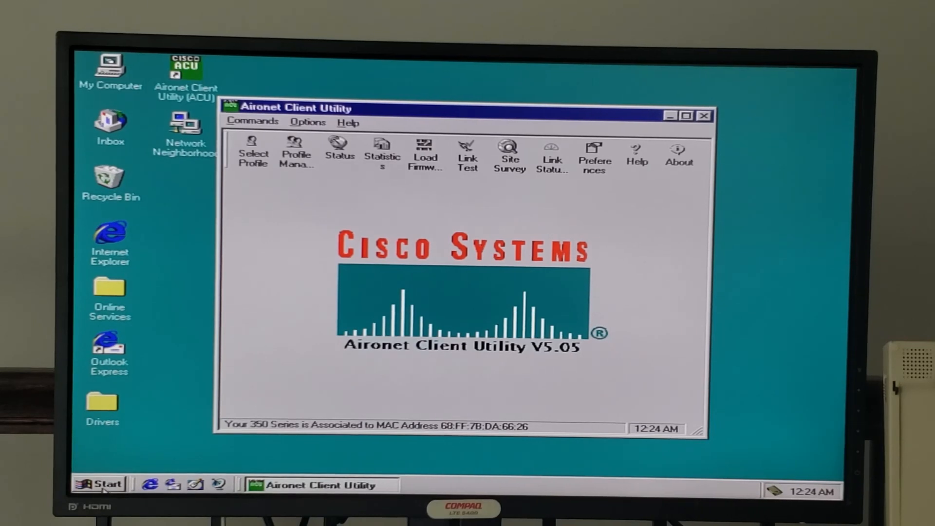
left_click(101, 484)
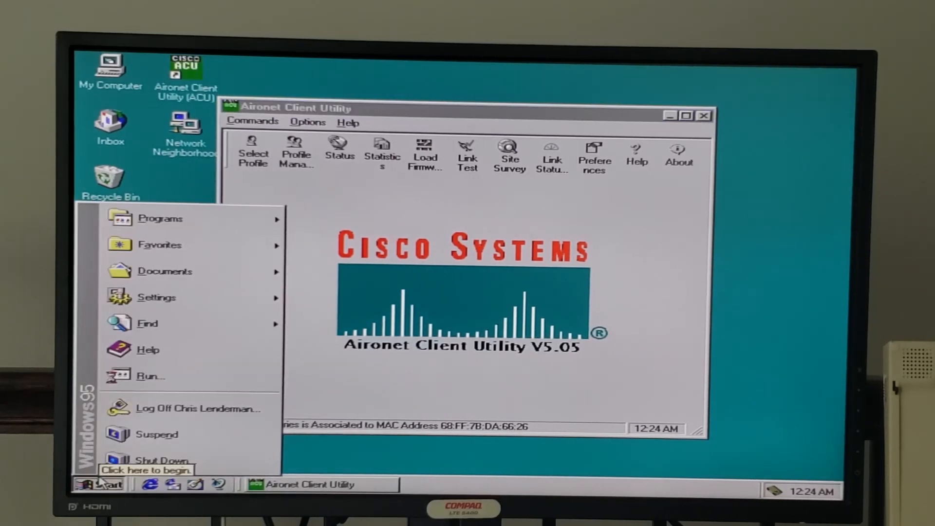
Run winipcfg, release then Renew All so the Cisco 350 adapter leases 192.168.1.146.
type("w")
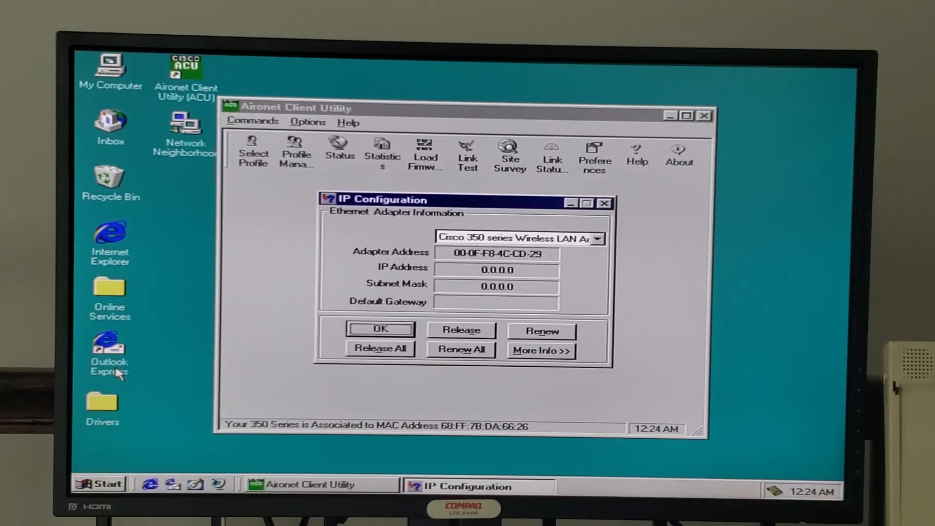
left_click(461, 330)
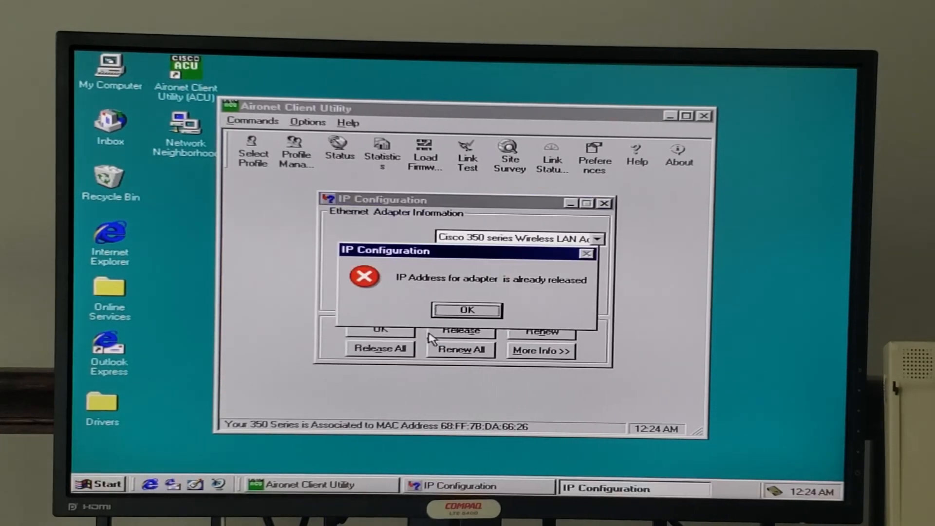
left_click(467, 310)
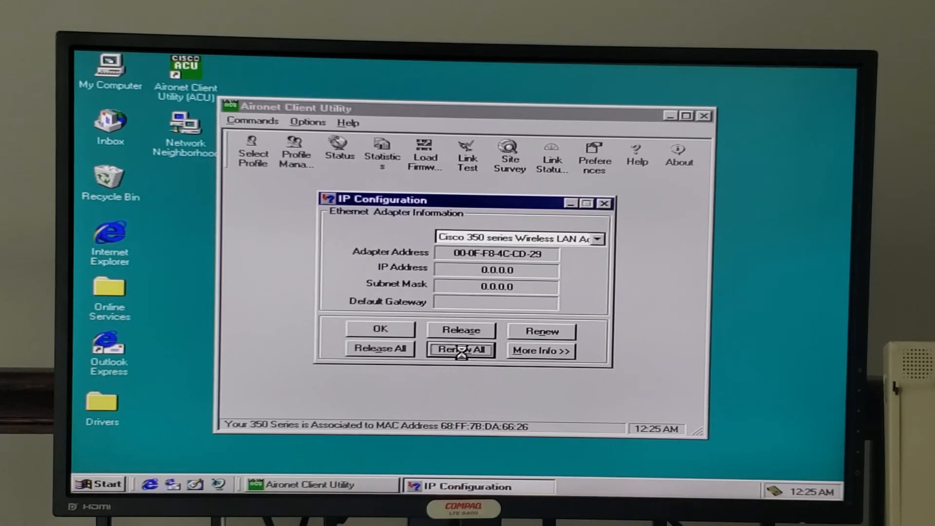
left_click(460, 350)
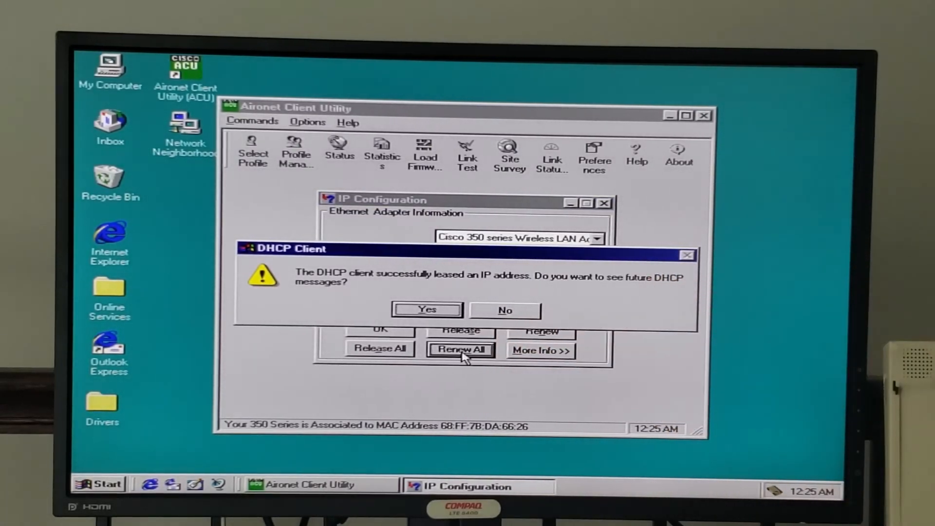
left_click(426, 310)
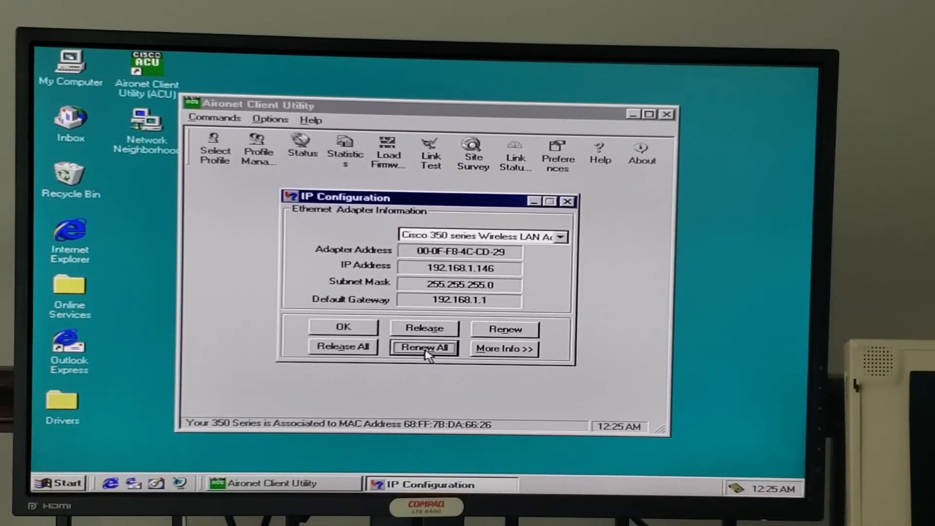